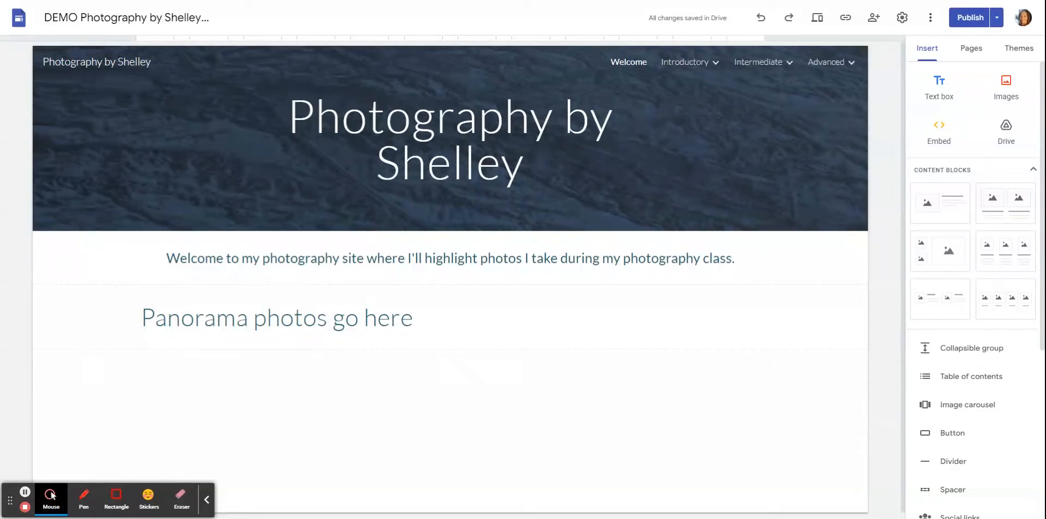
- Show the site's page list with Welcome, Introductory, Intermediate and Advanced
click(449, 134)
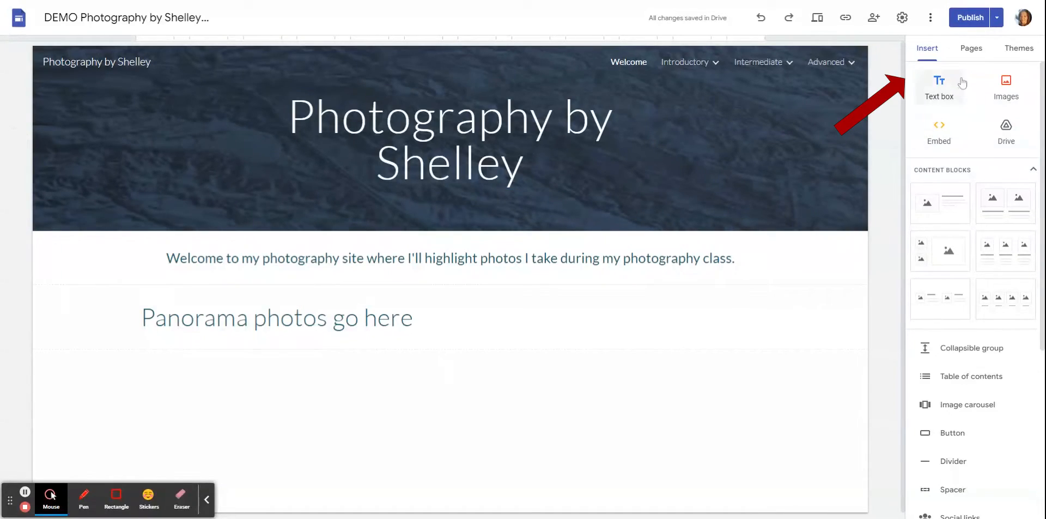
mouse_move(982, 60)
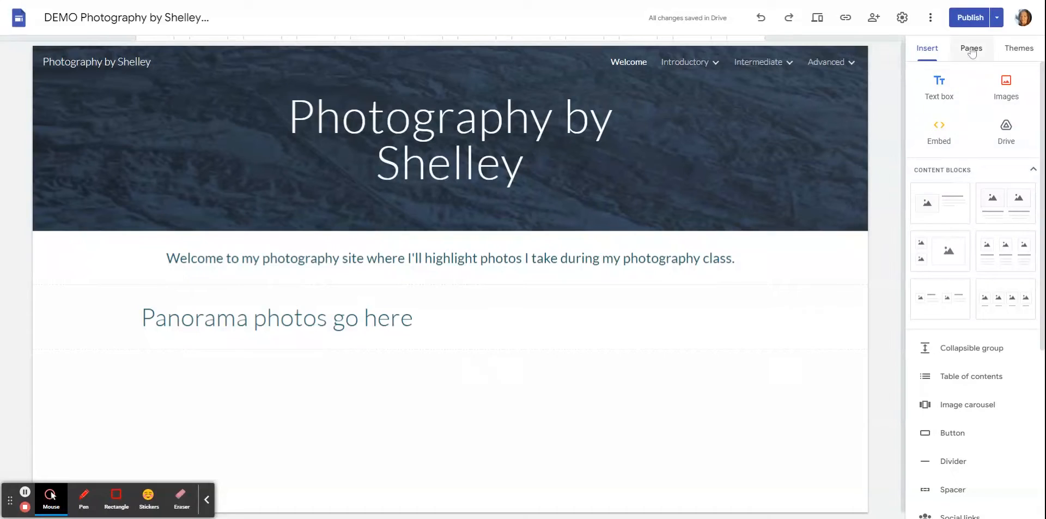
click(971, 47)
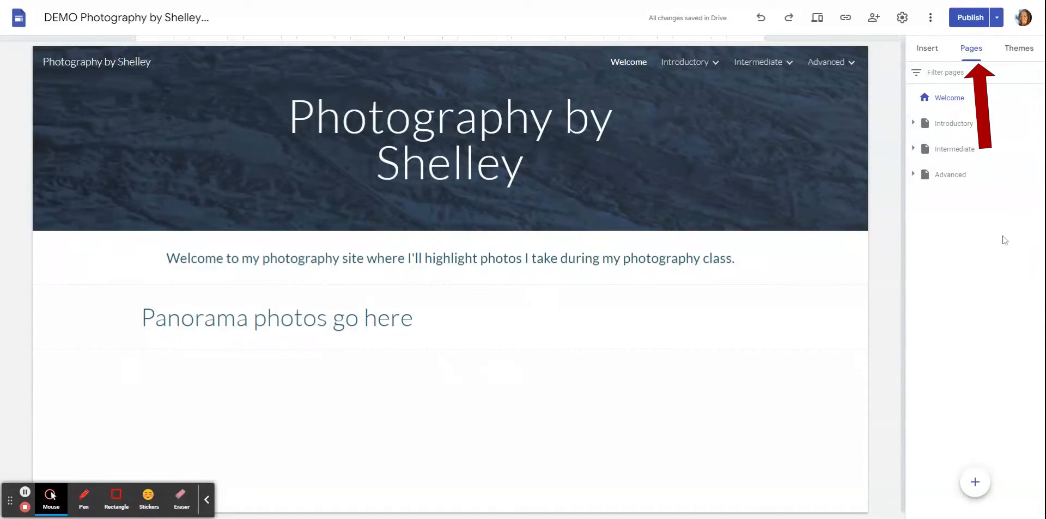
click(685, 61)
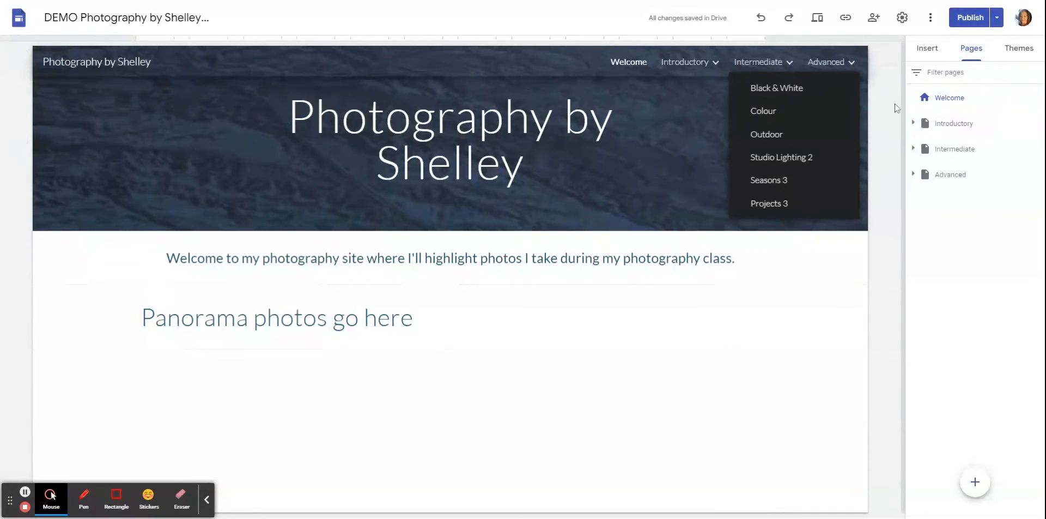
- Peek at the Introductory subpages, then bring up the page options for Welcome
click(914, 123)
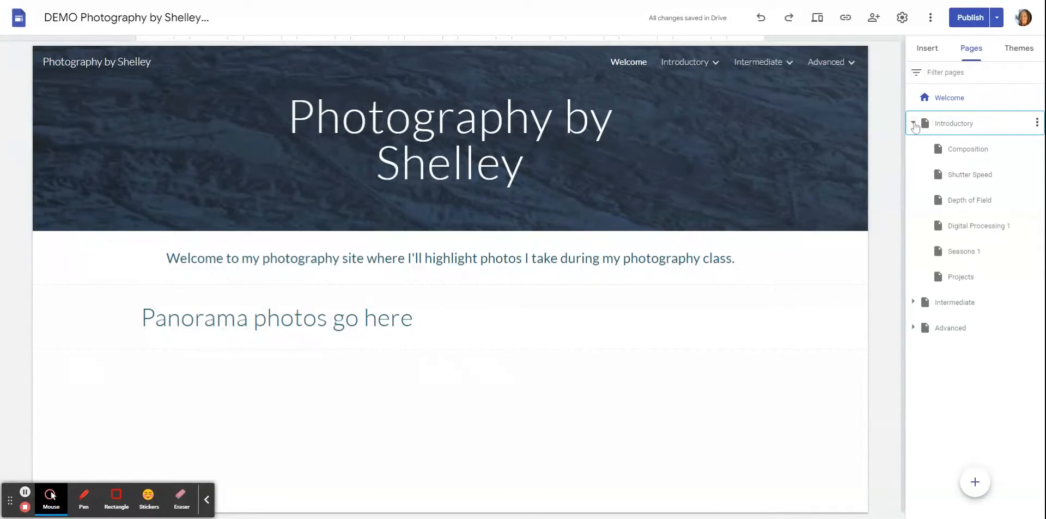
click(915, 127)
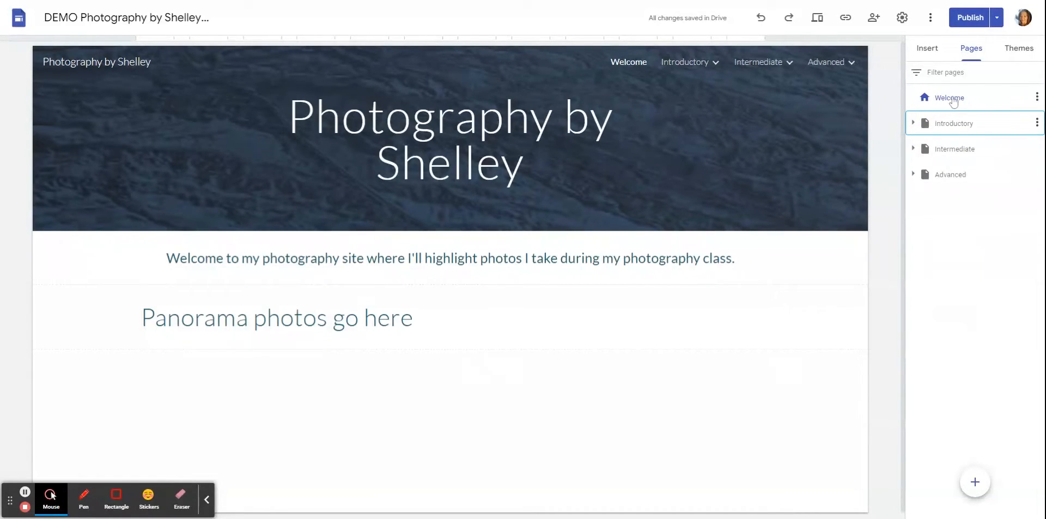
mouse_move(926, 105)
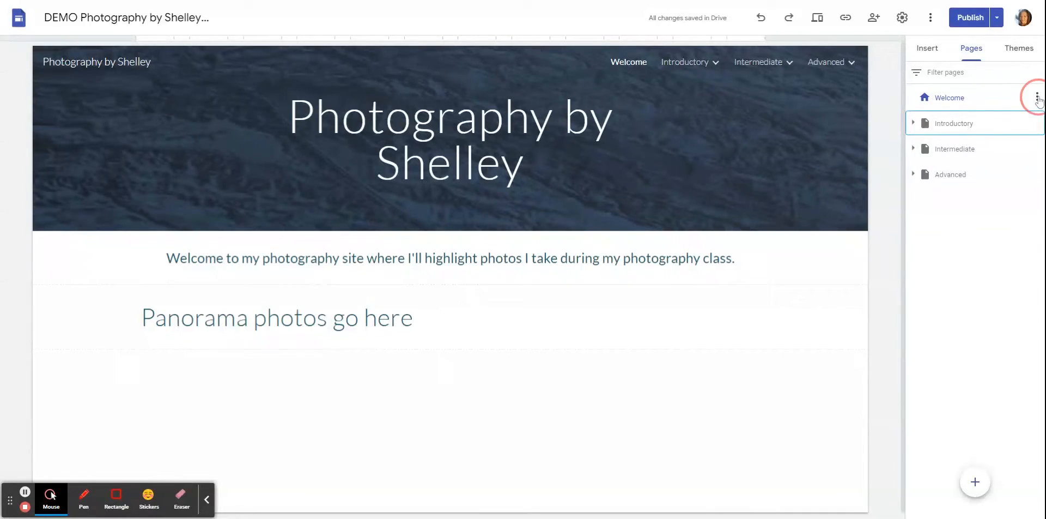
click(1036, 97)
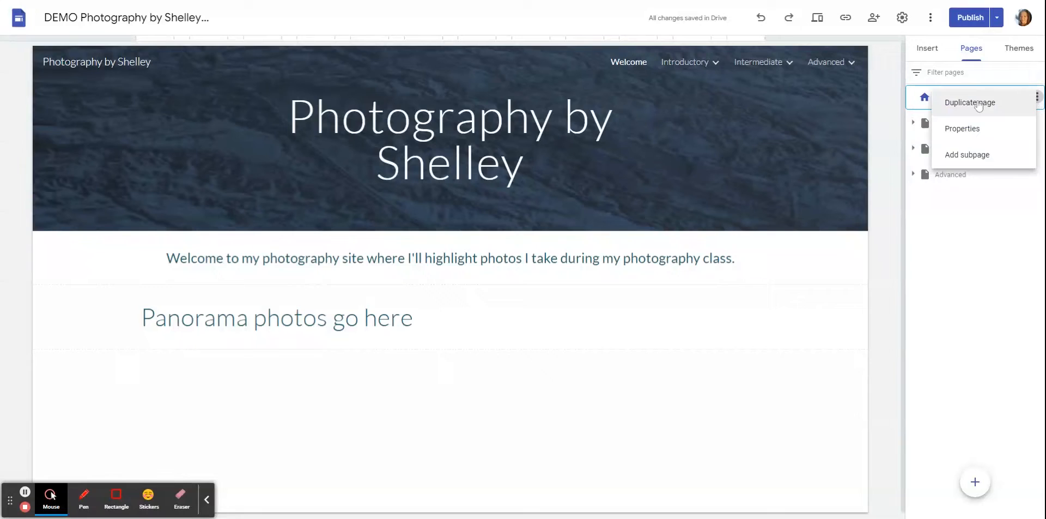
mouse_move(962, 129)
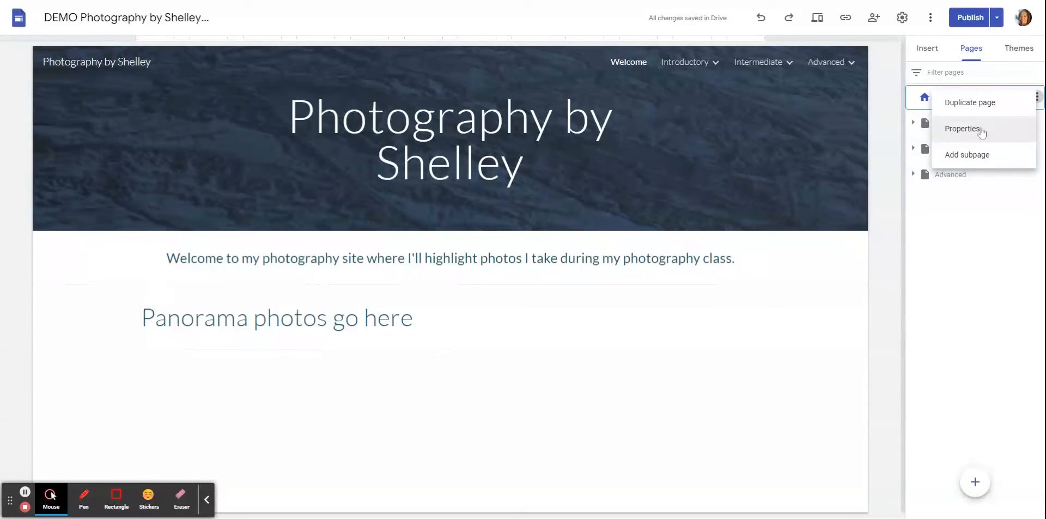
mouse_move(966, 154)
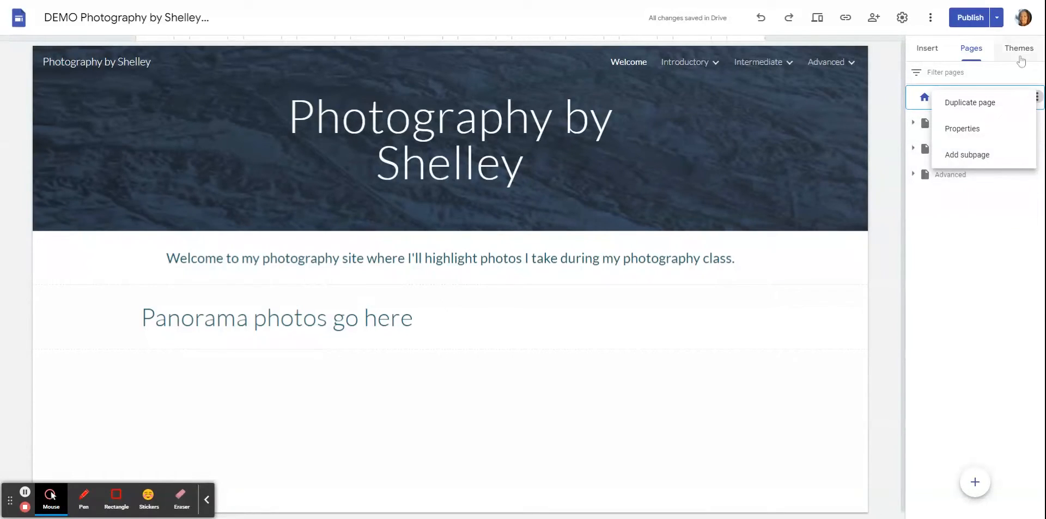
- Browse the Google-made theme gallery, where Simple is currently applied
click(1019, 48)
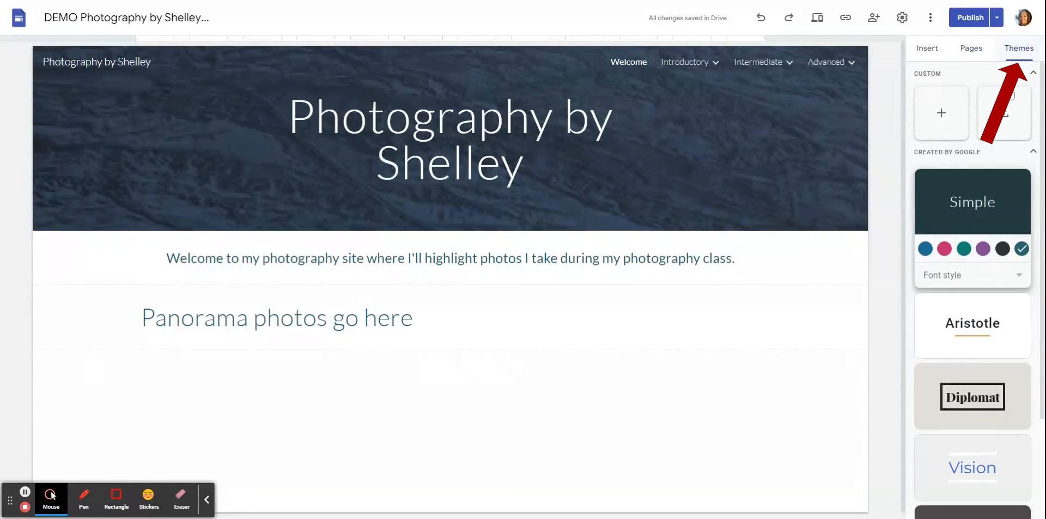
mouse_move(998, 192)
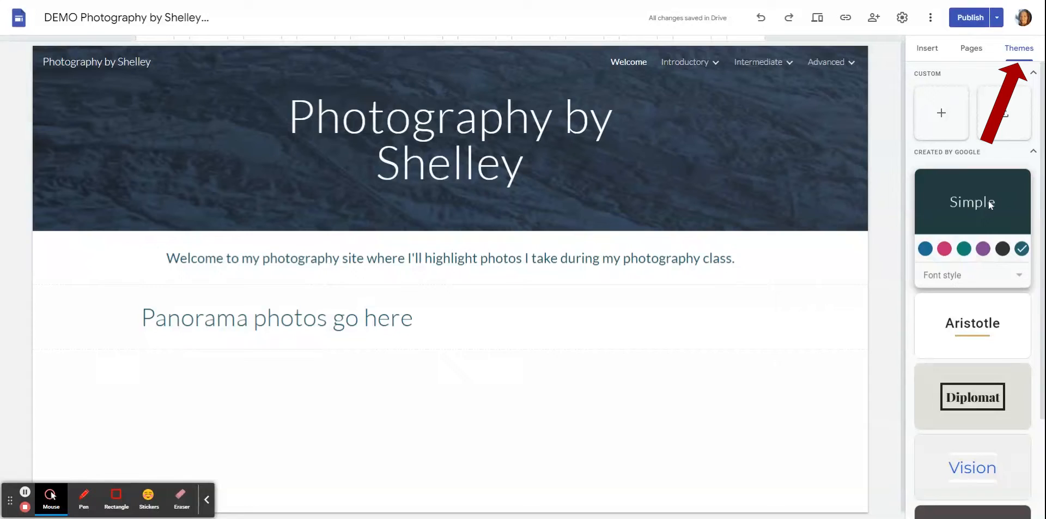
scroll(down, 3)
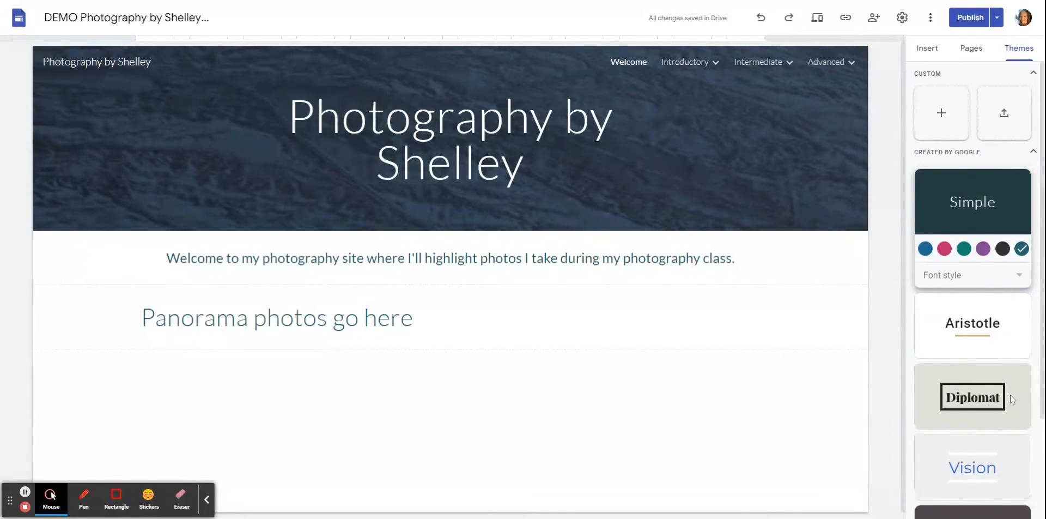
mouse_move(935, 233)
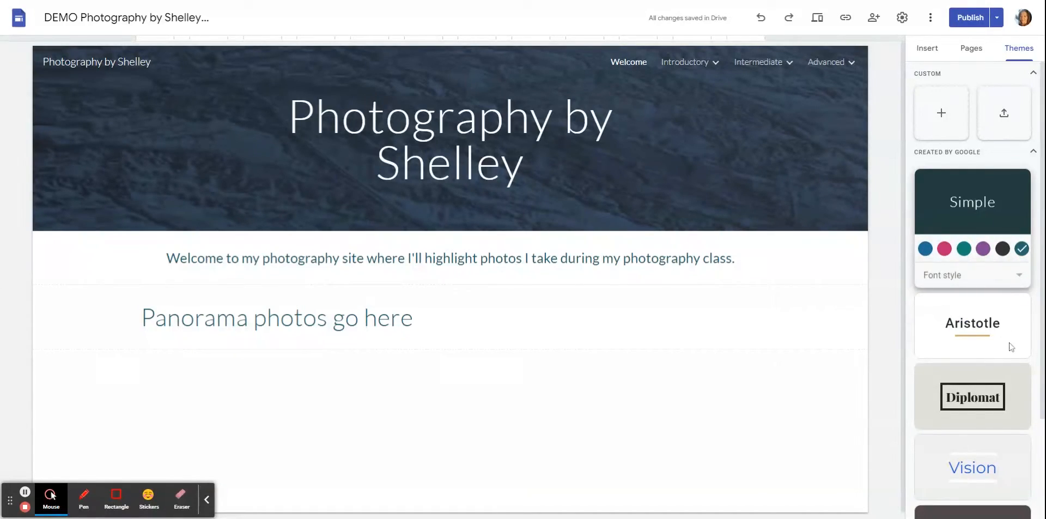
mouse_move(1007, 234)
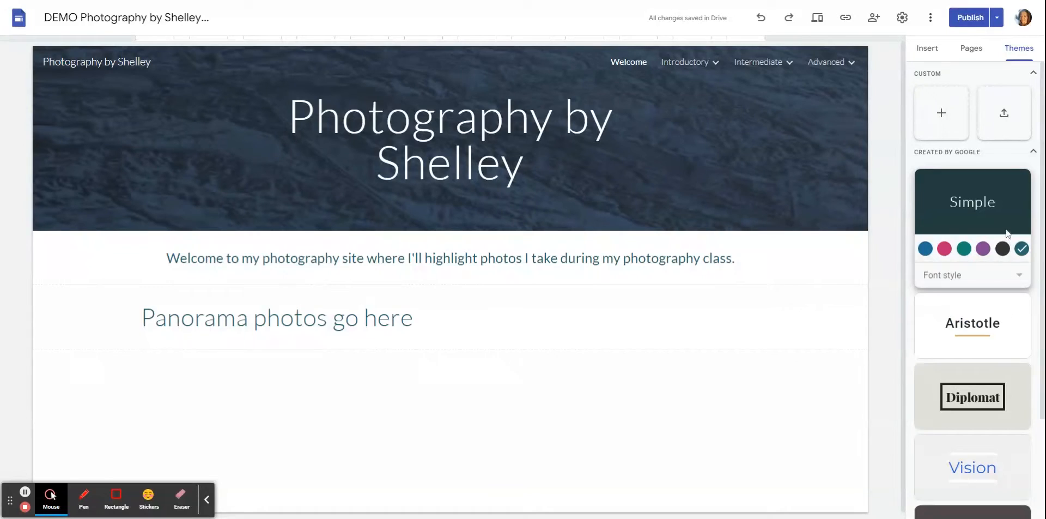
click(450, 138)
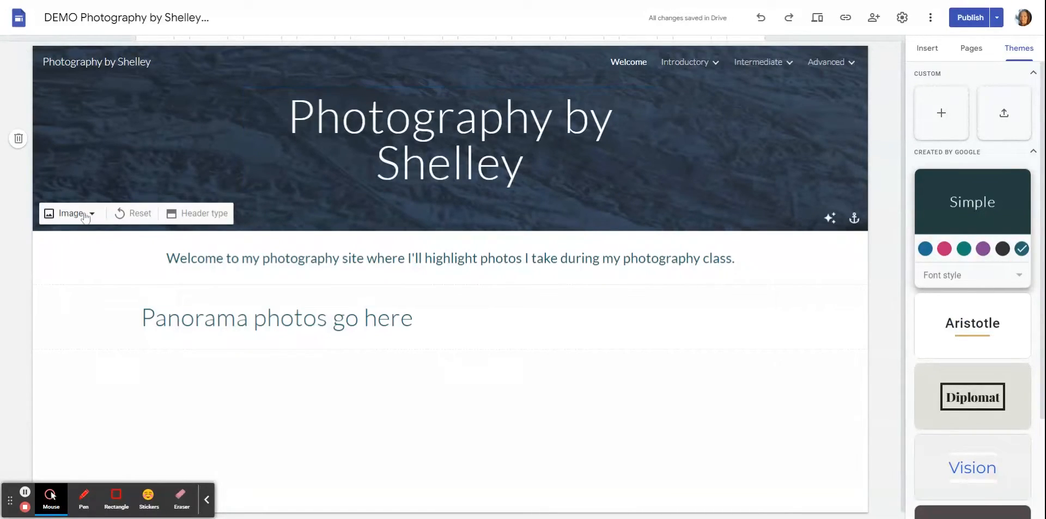
click(70, 213)
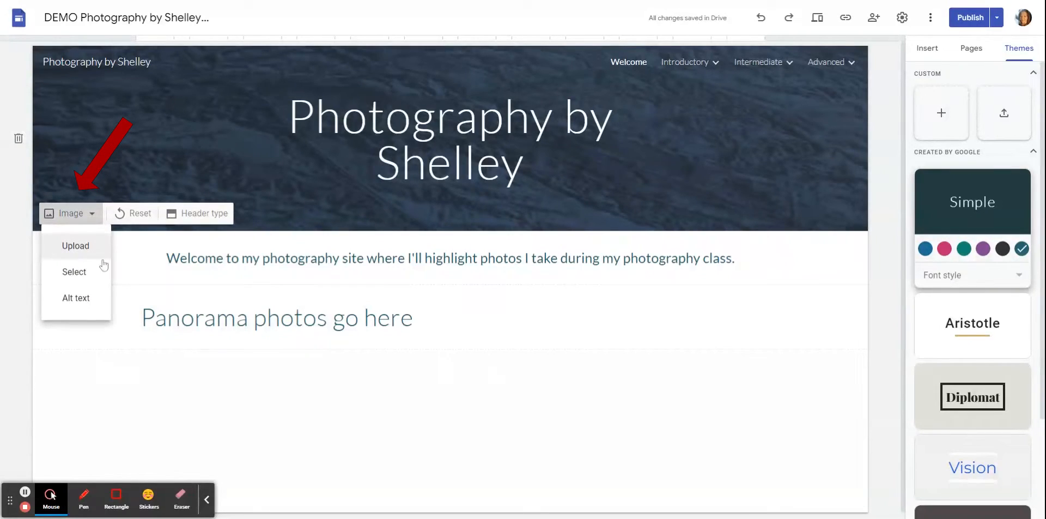
mouse_move(74, 271)
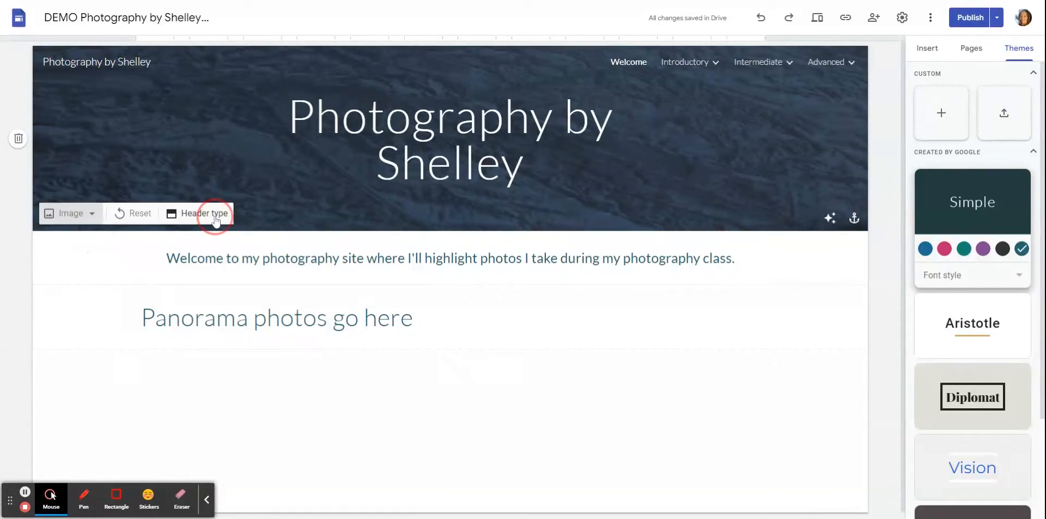
click(203, 213)
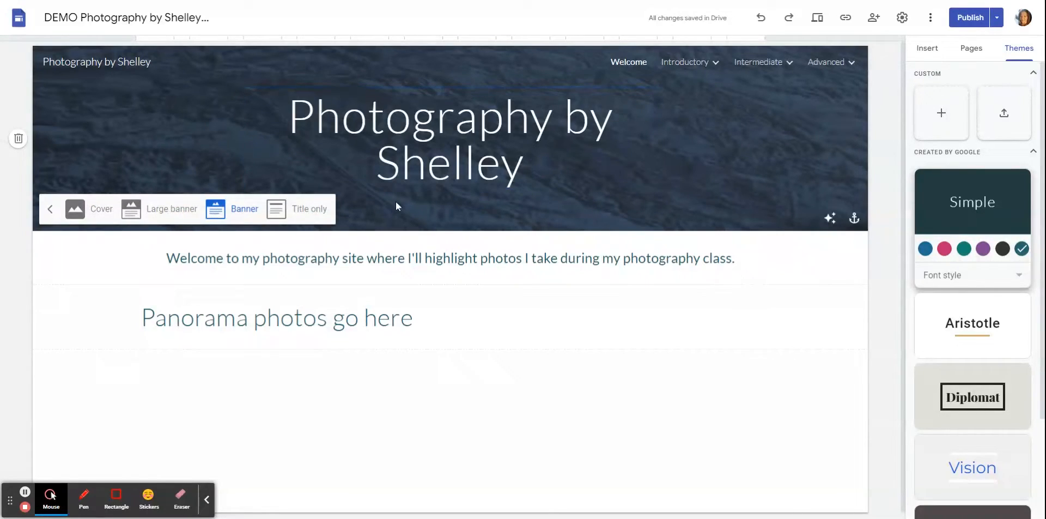
mouse_move(233, 221)
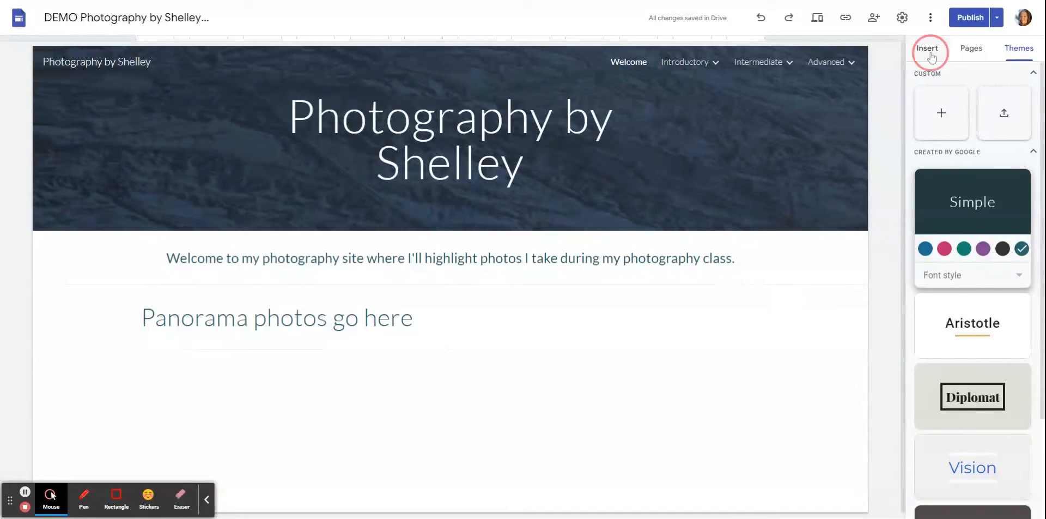
- Insert a text box below the header with placeholder 'asdfasfda' styled as a Title
click(926, 48)
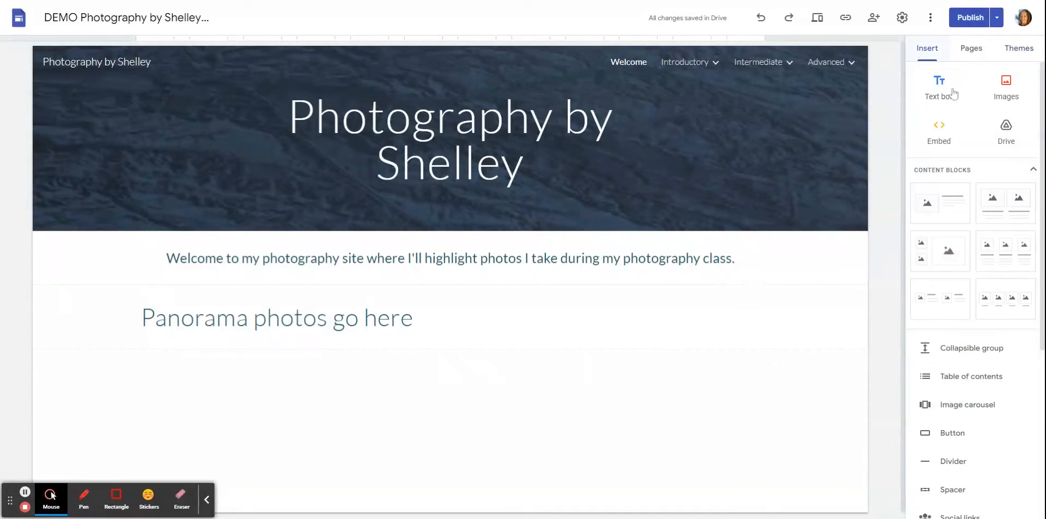
mouse_move(939, 85)
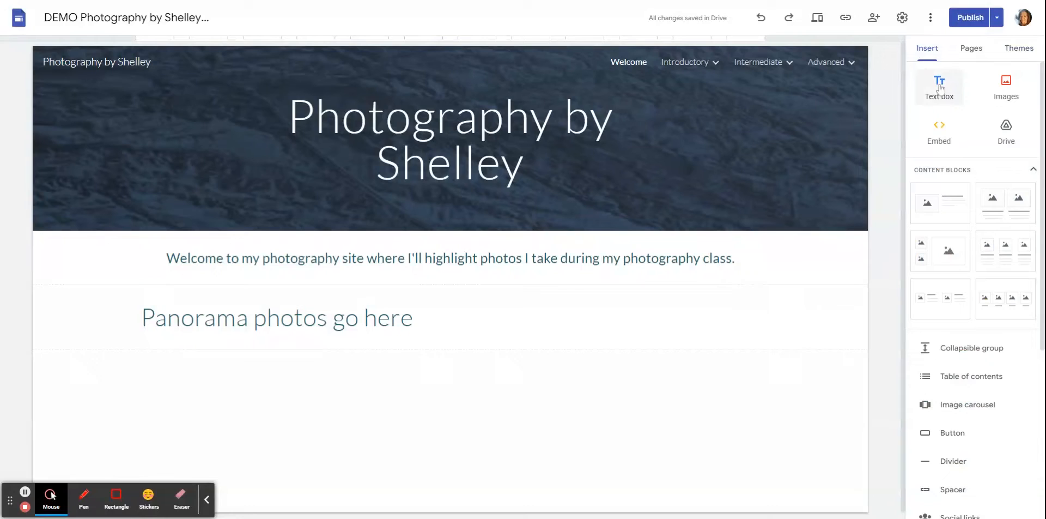
click(938, 85)
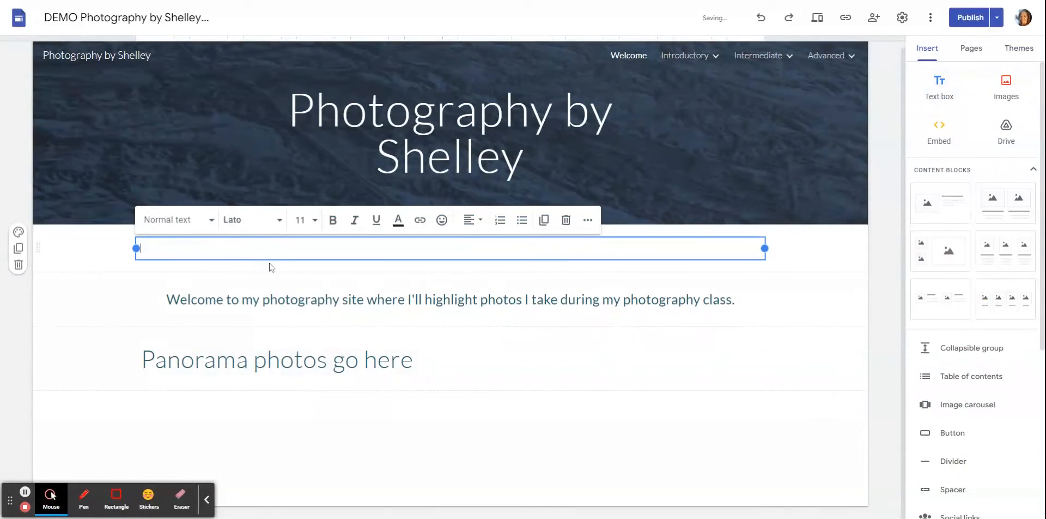
text(asdfasfda)
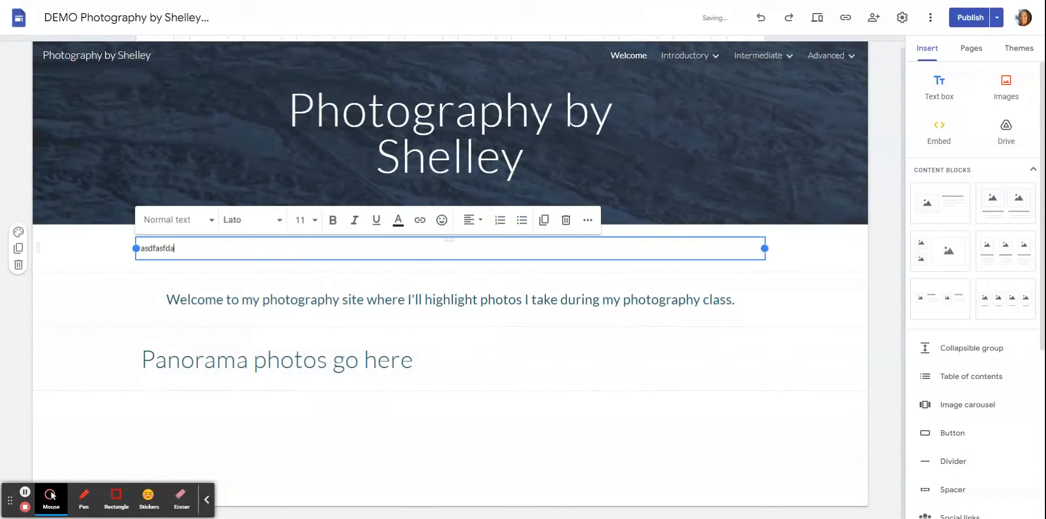
click(174, 219)
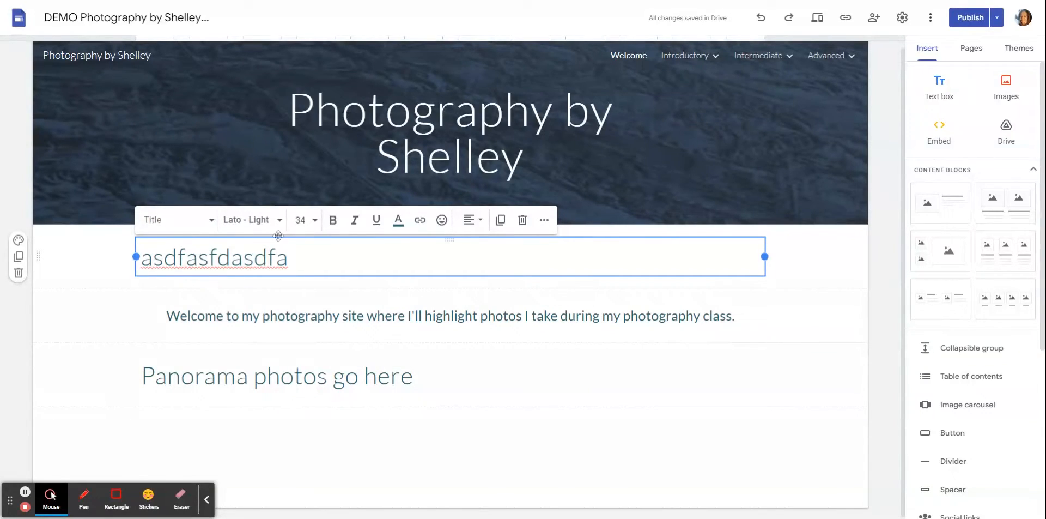
mouse_move(300, 220)
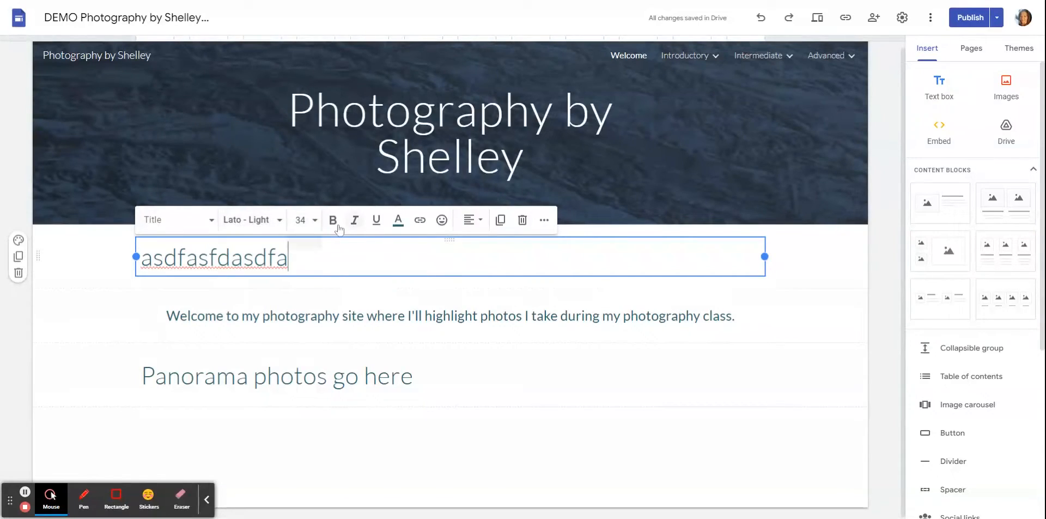
mouse_move(298, 220)
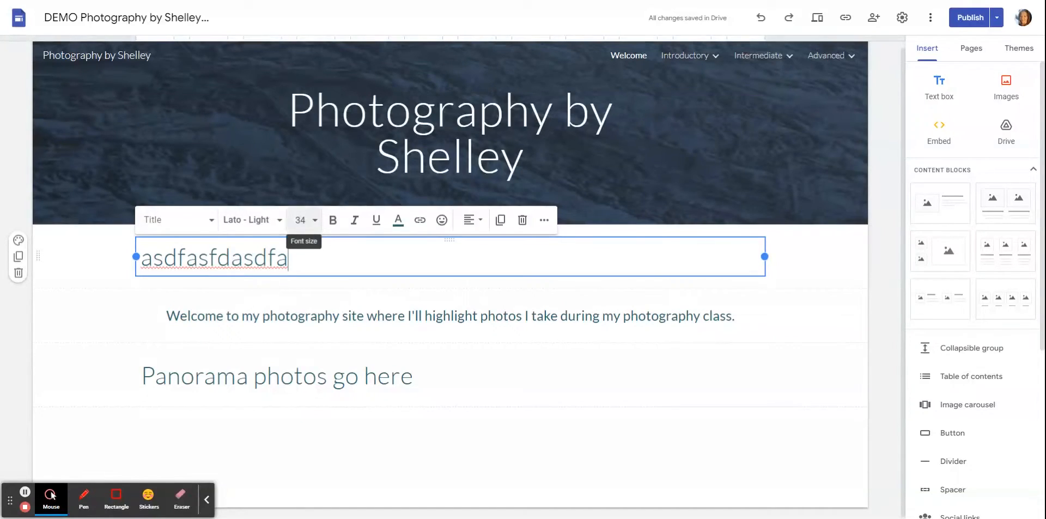
mouse_move(408, 205)
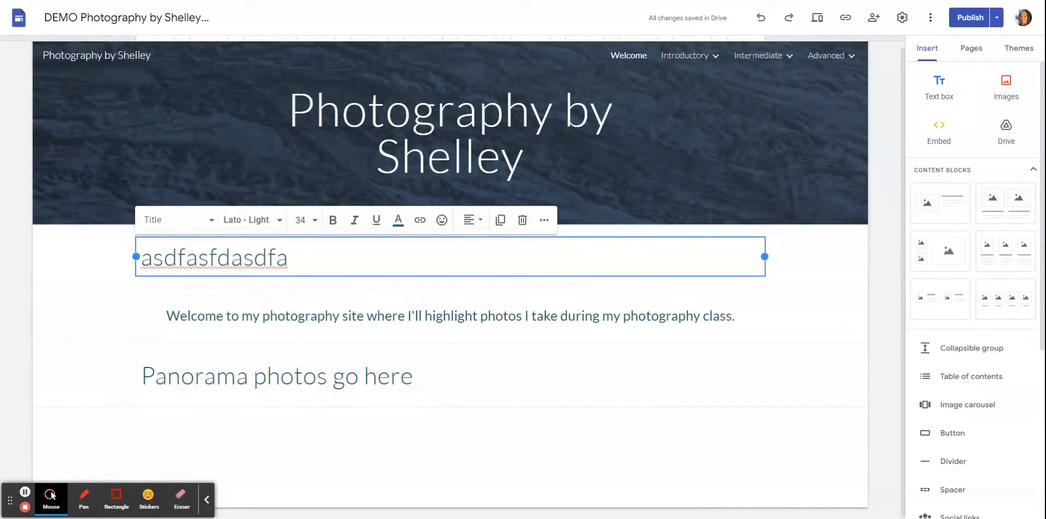
- Shrink the placeholder text box, move its section below the panorama heading and delete it
drag(763, 256, 361, 256)
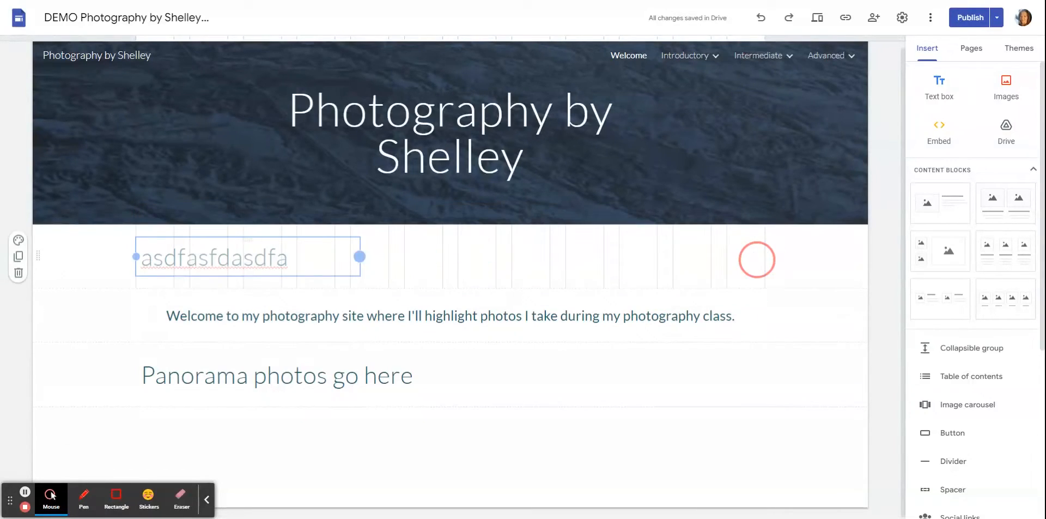
drag(360, 256, 334, 256)
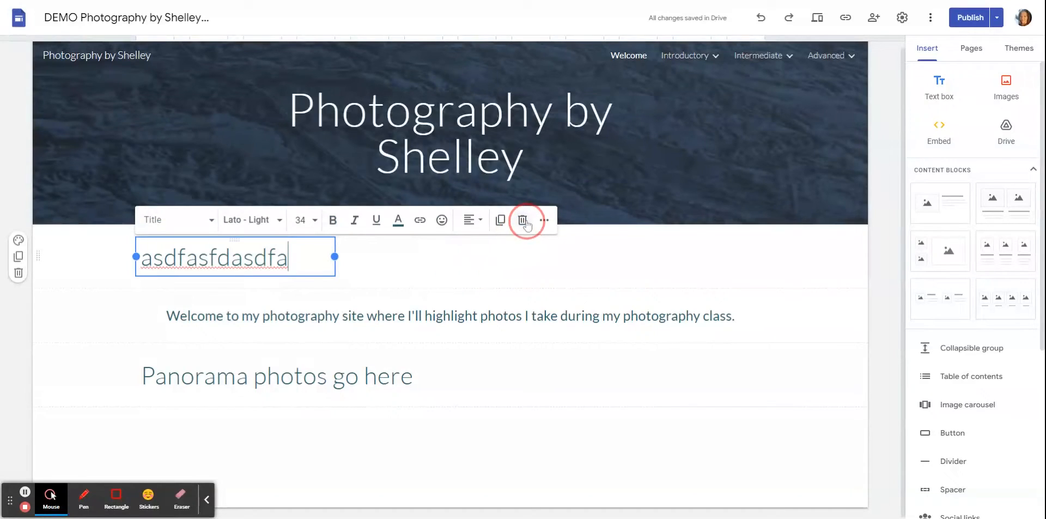
mouse_move(470, 220)
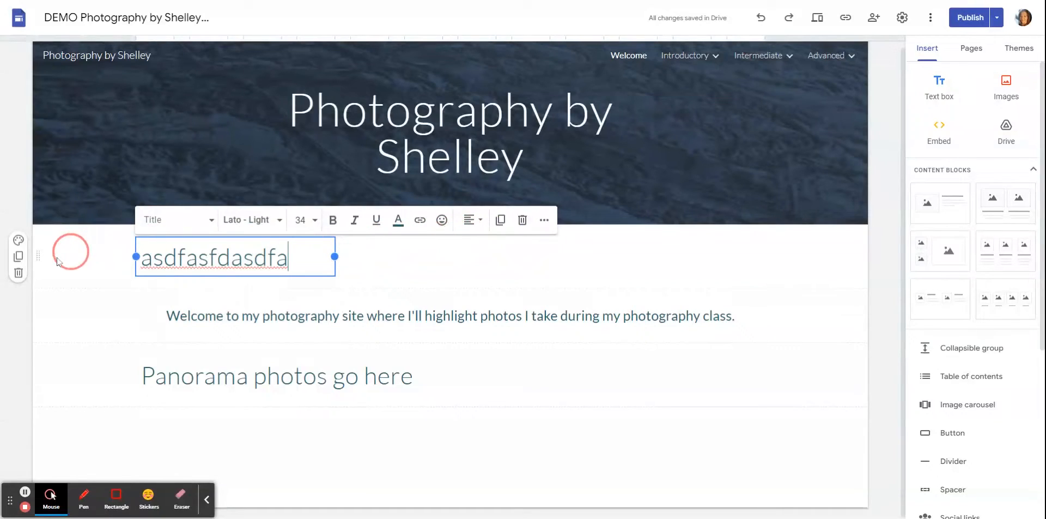
mouse_move(19, 273)
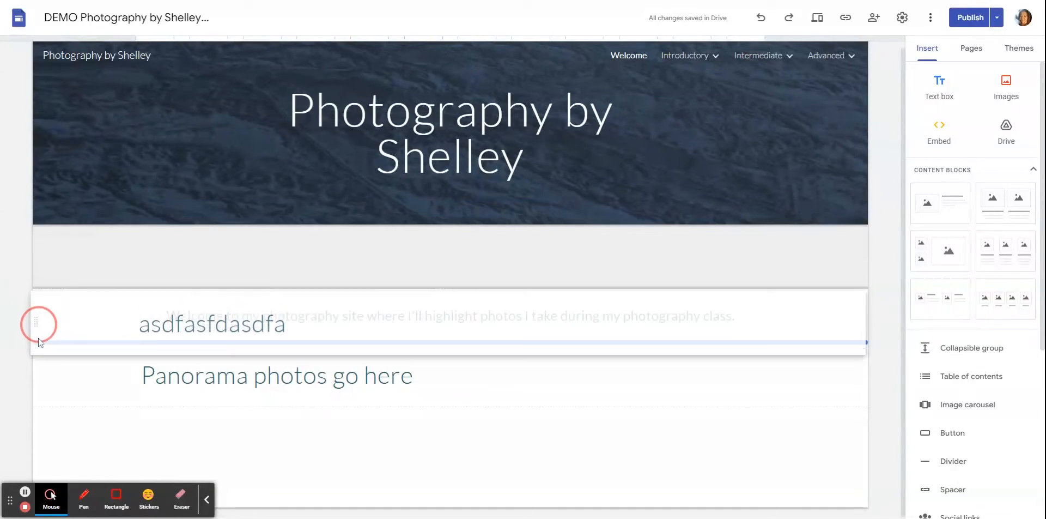
drag(38, 323, 38, 420)
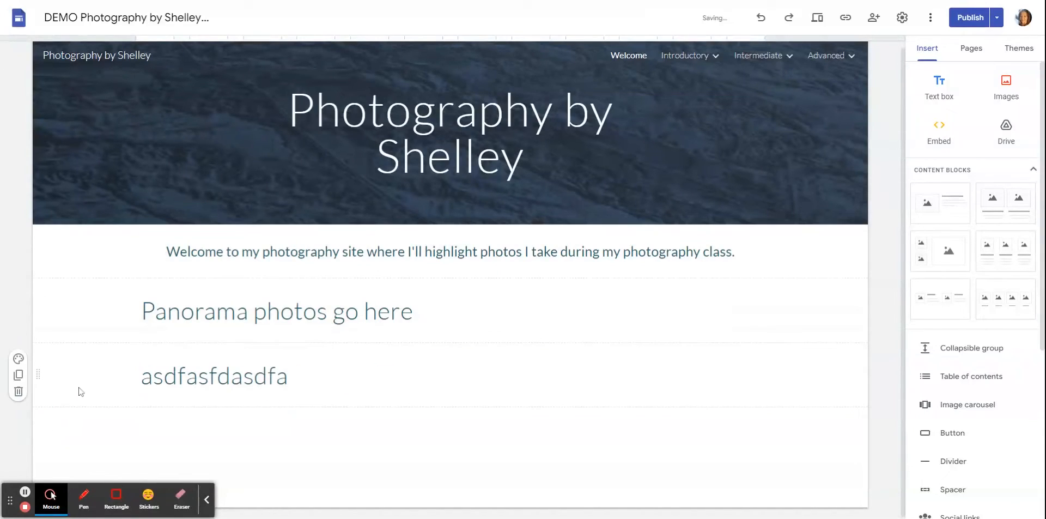
mouse_move(18, 391)
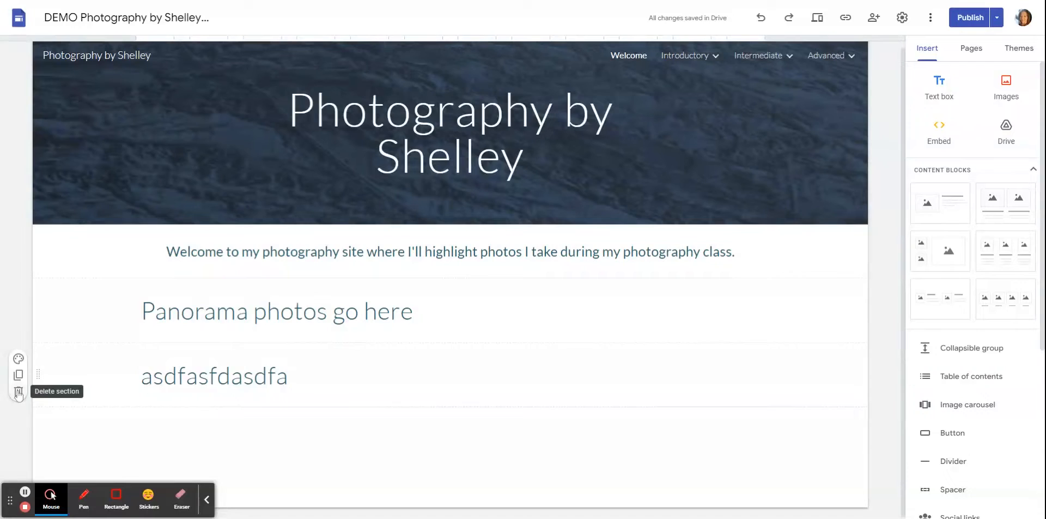
click(19, 394)
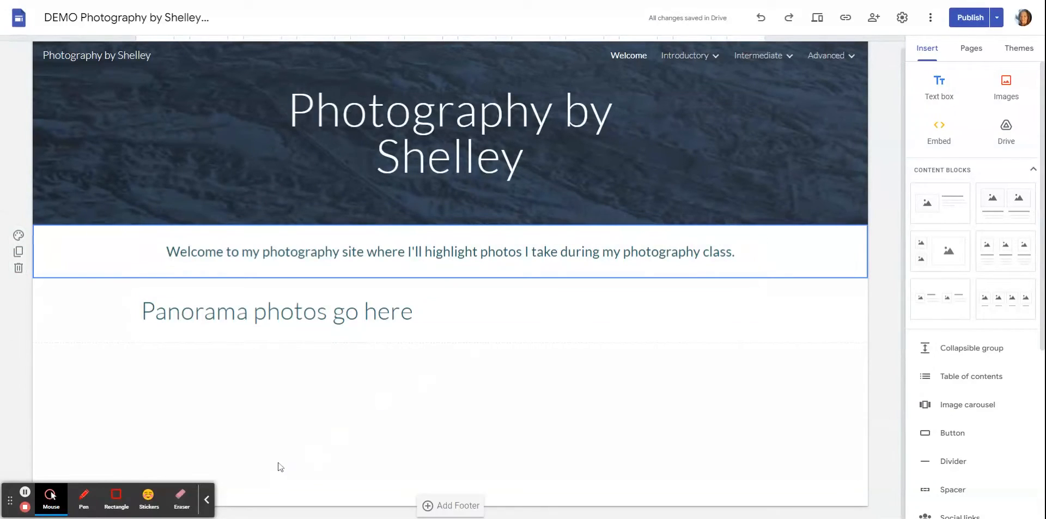
click(275, 310)
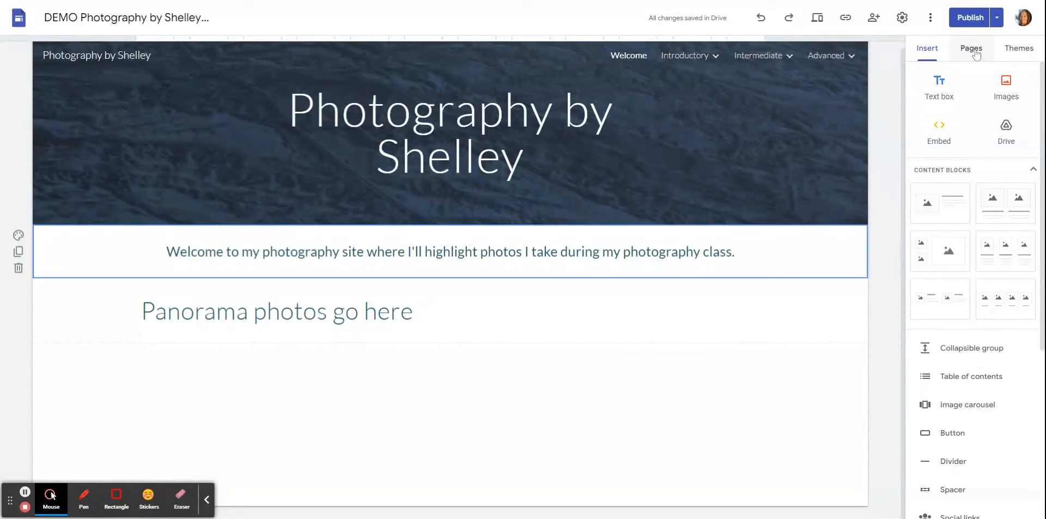
- List the site's pages and reveal the Introductory subpages
click(971, 48)
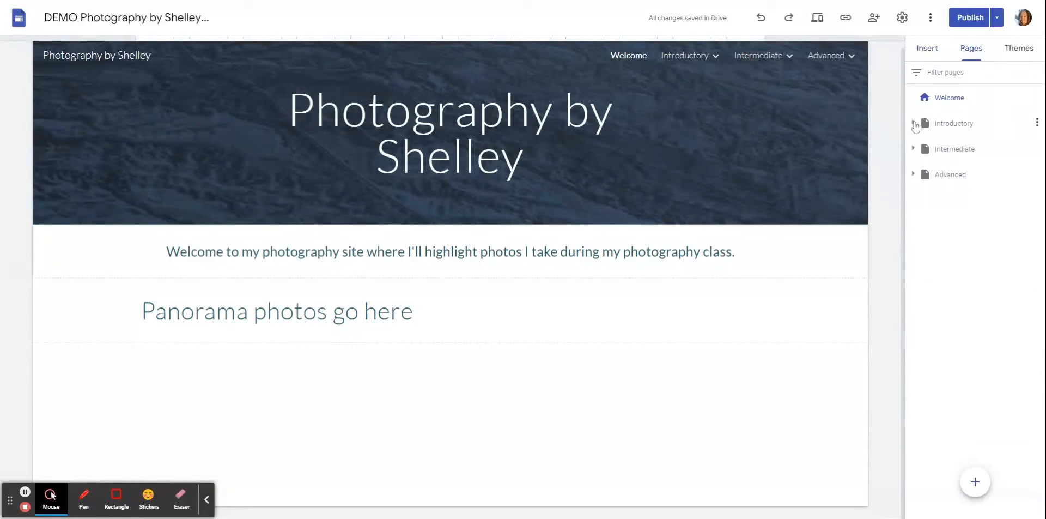
mouse_move(954, 153)
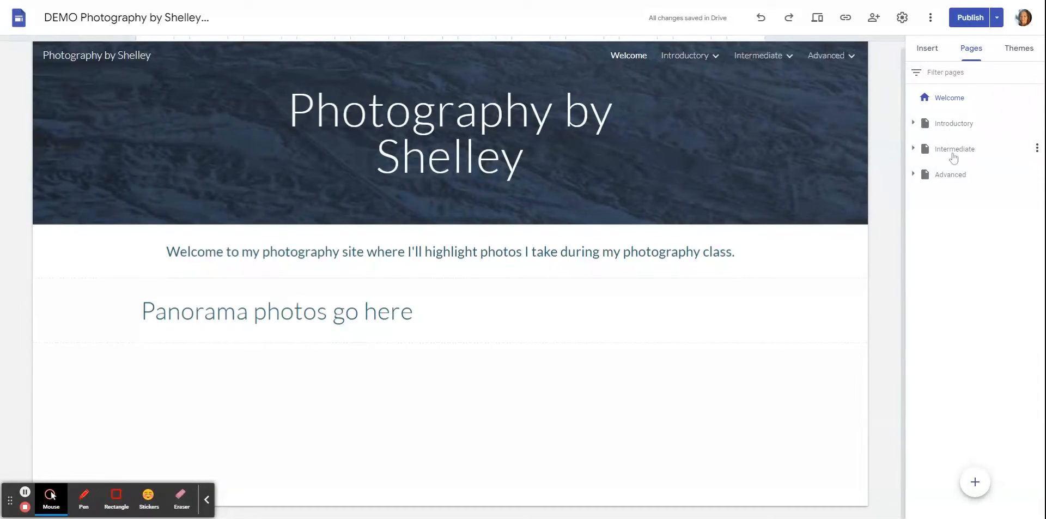
mouse_move(952, 179)
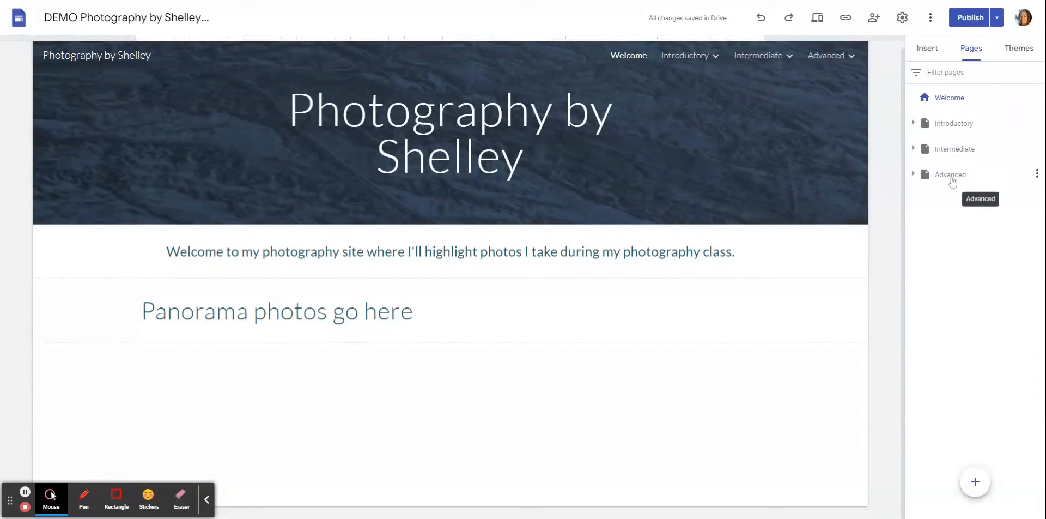
click(913, 123)
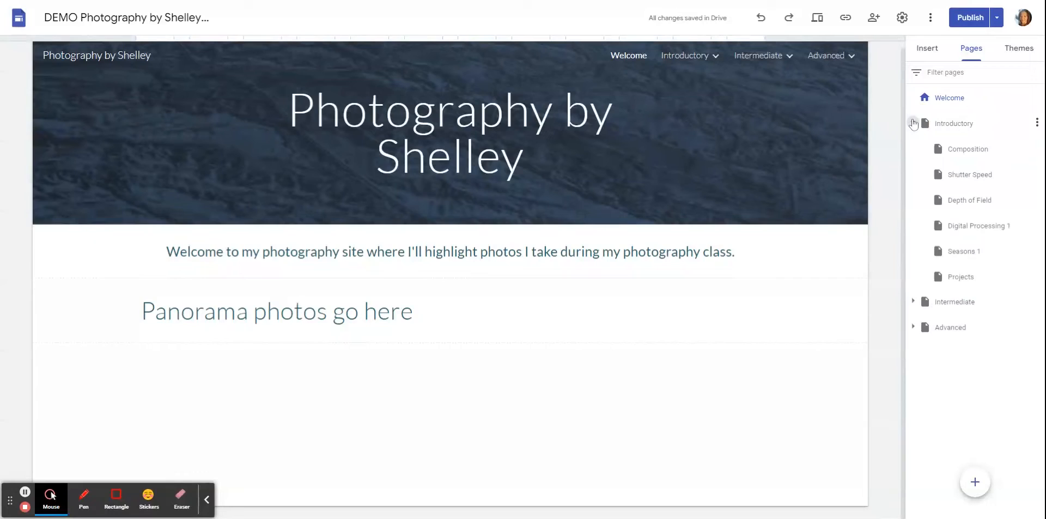
click(913, 124)
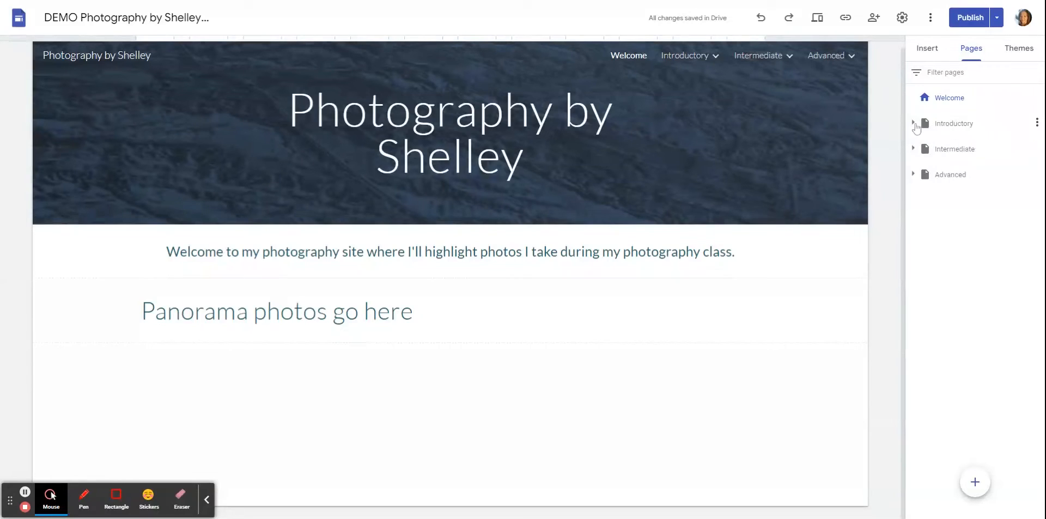
click(913, 123)
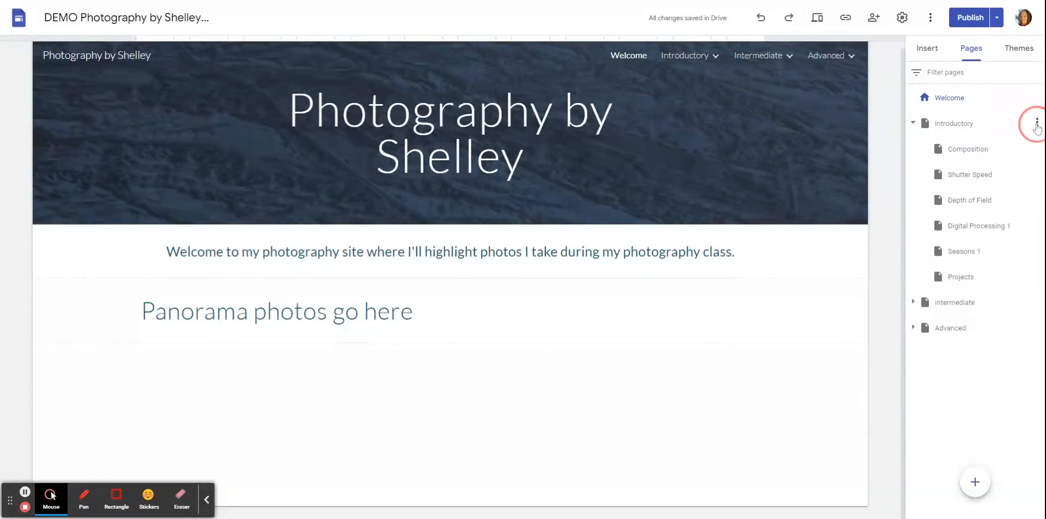
click(1036, 123)
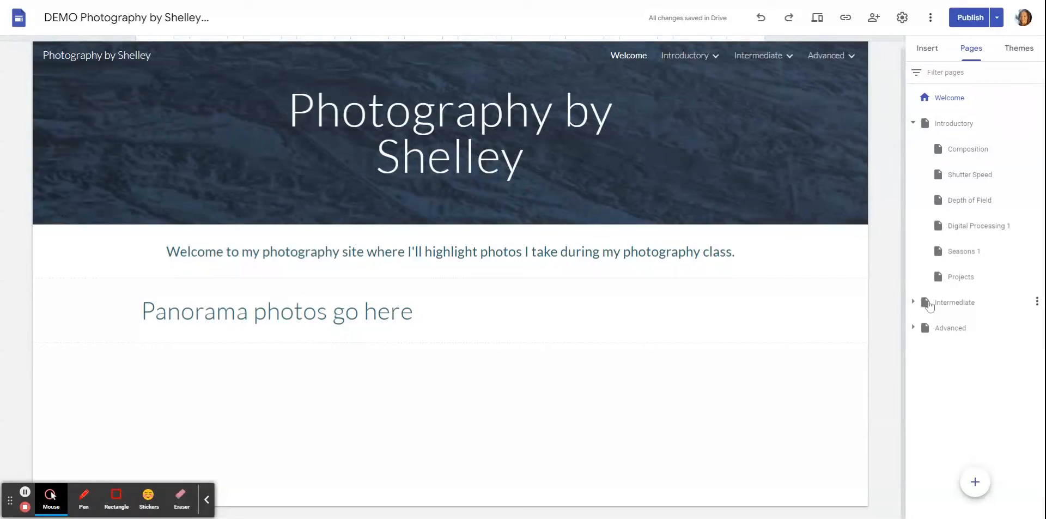
- Reveal the Intermediate subpages, then go to the Introductory page from the site navigation
click(913, 302)
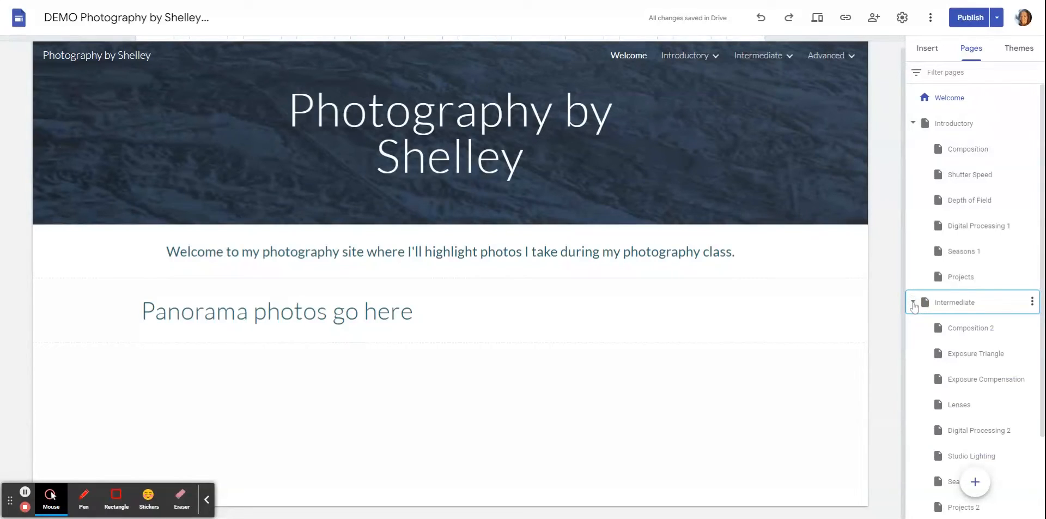
mouse_move(1015, 425)
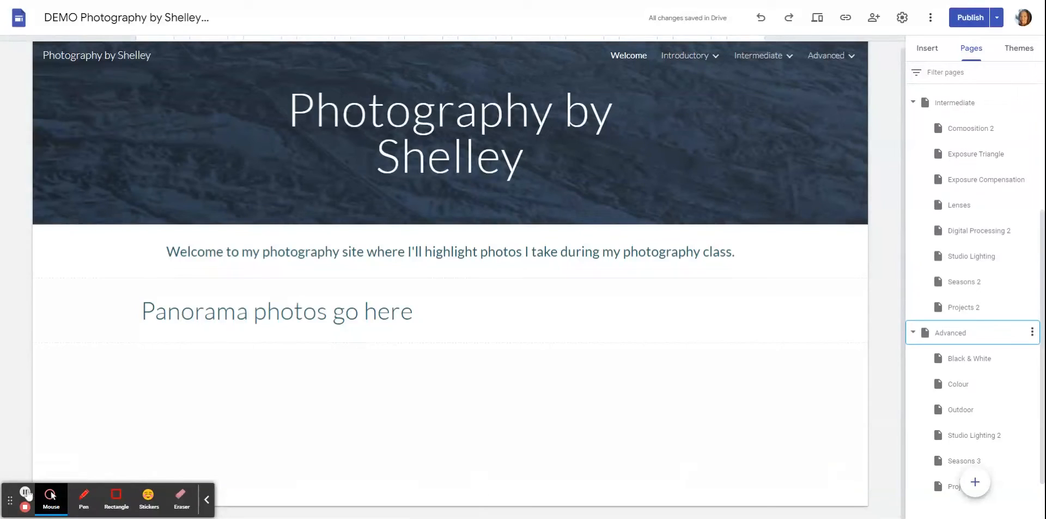
click(826, 55)
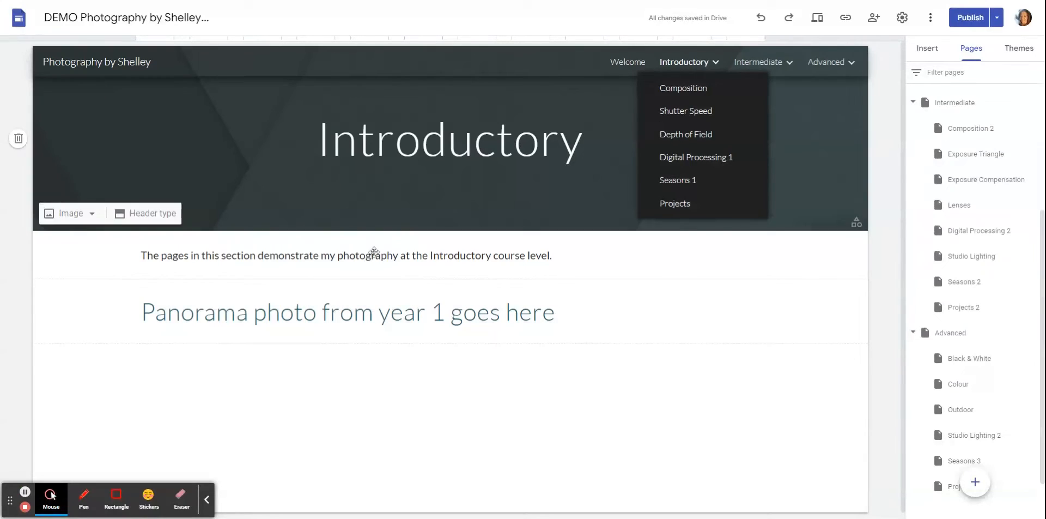
- Dismiss the Introductory subpage list and move on to the Composition page
click(273, 283)
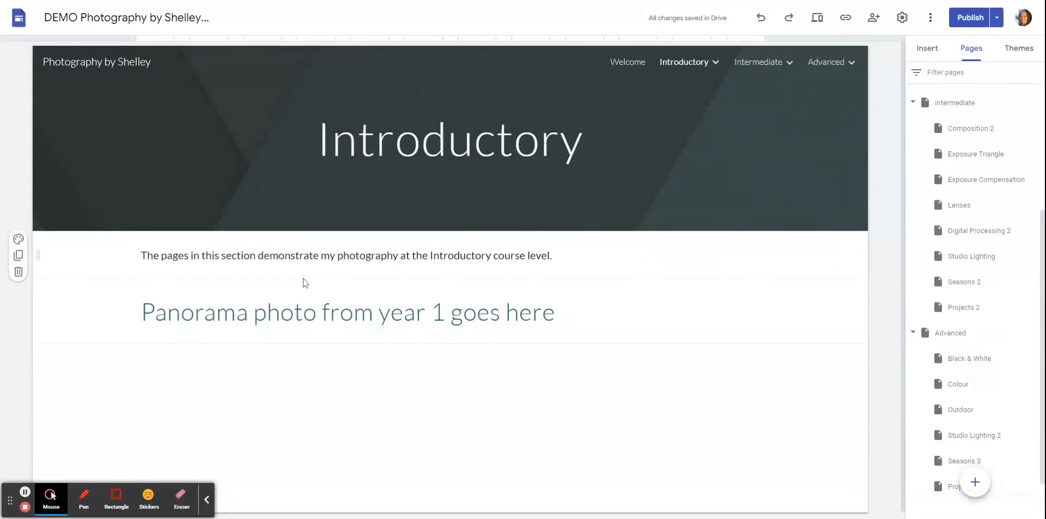
mouse_move(480, 286)
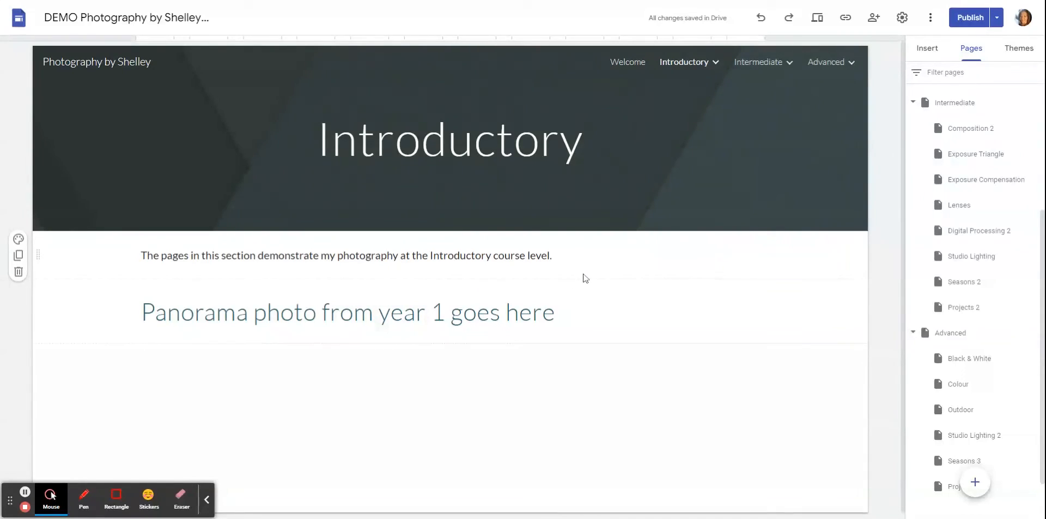
mouse_move(614, 278)
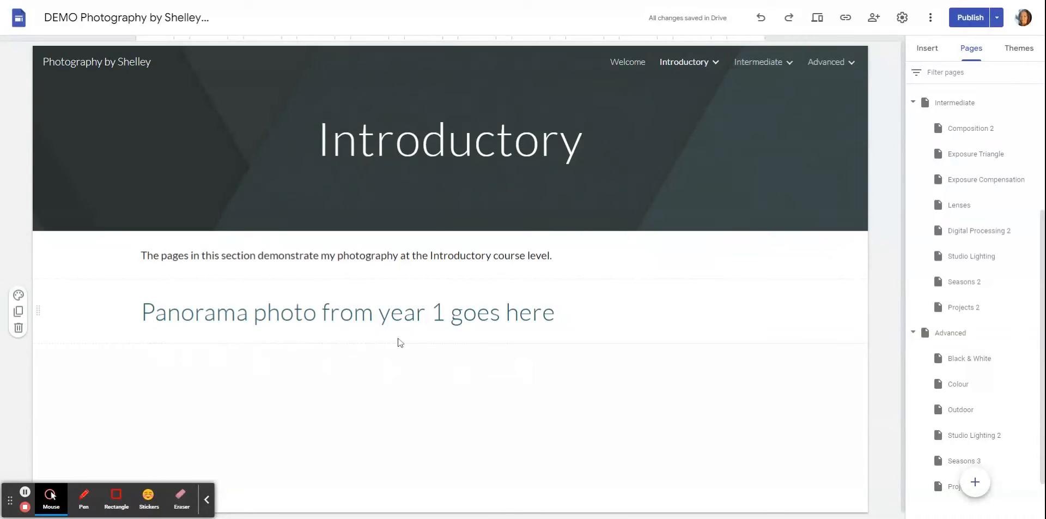
mouse_move(411, 343)
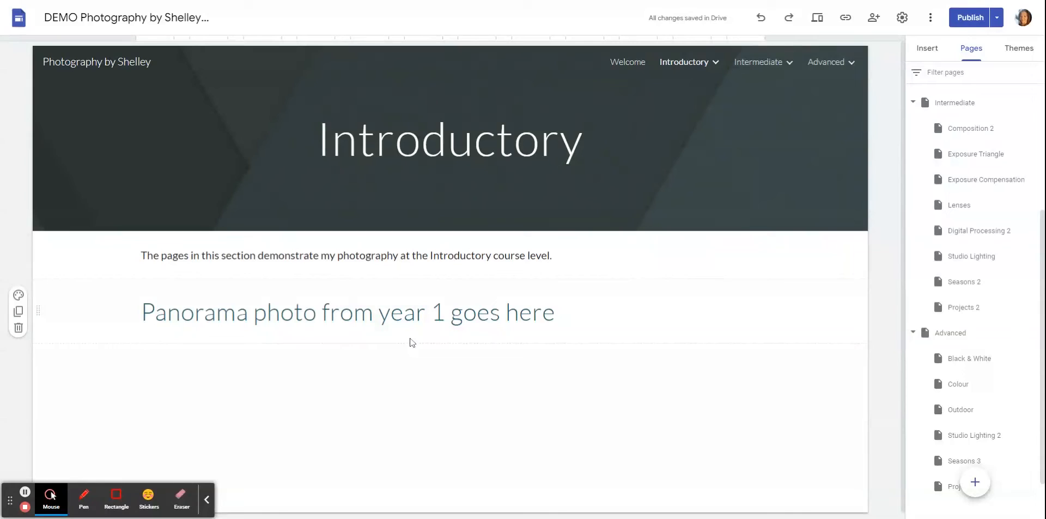
click(758, 61)
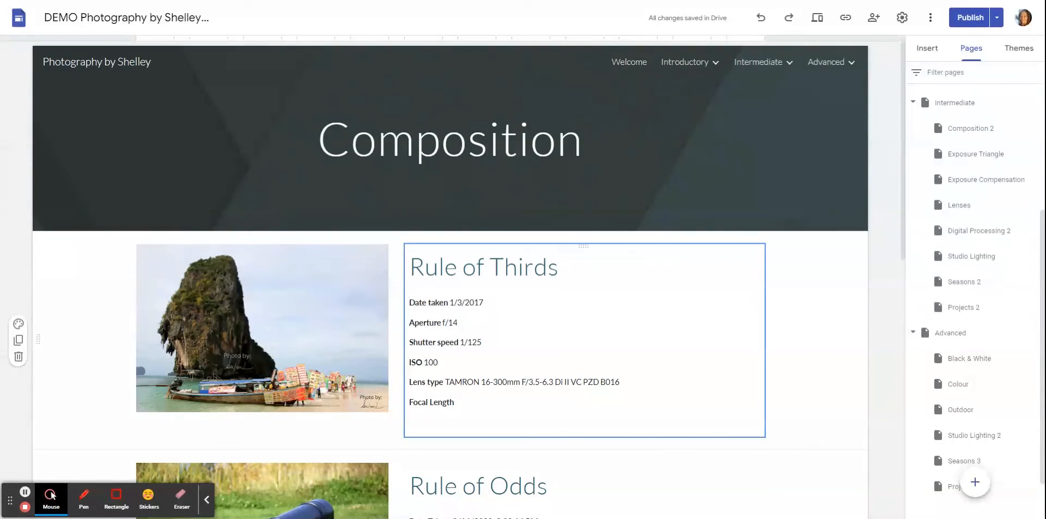
- Add a blank image-and-text block to the Composition page below Rule of Thirds
scroll(down, 3)
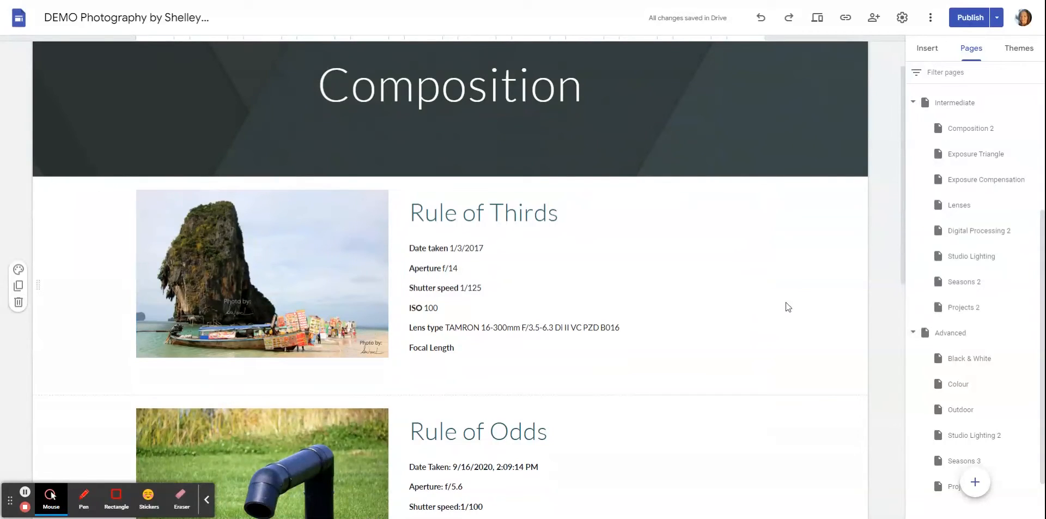
click(926, 48)
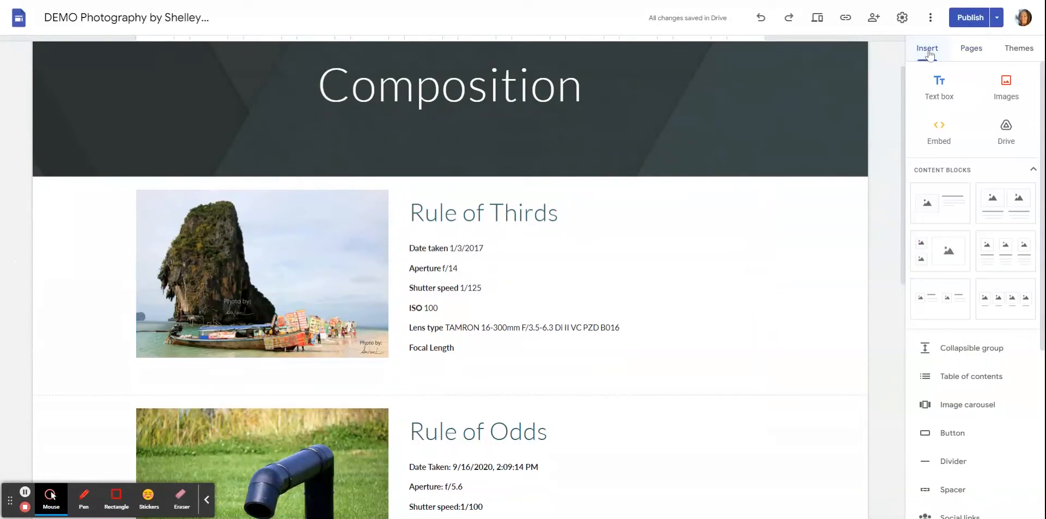
mouse_move(939, 202)
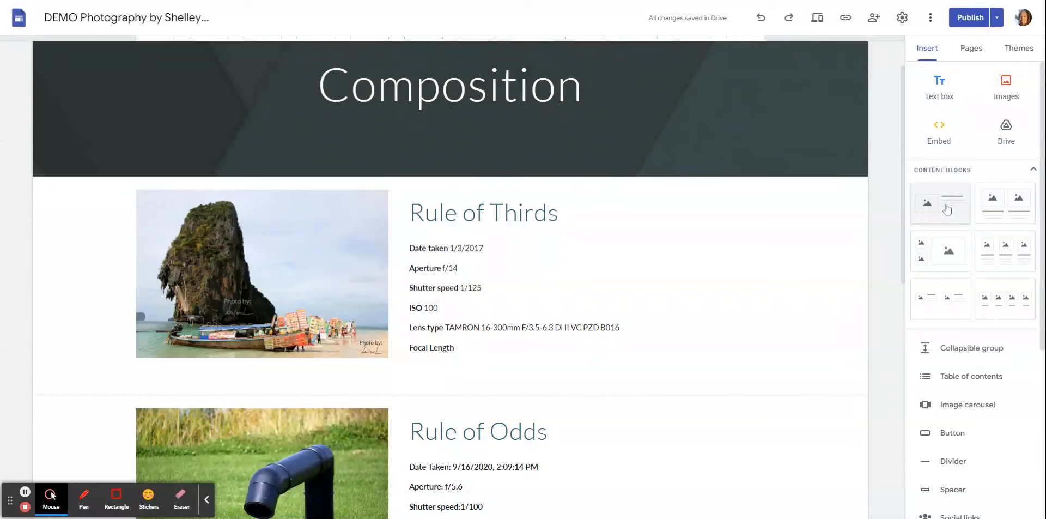
click(940, 202)
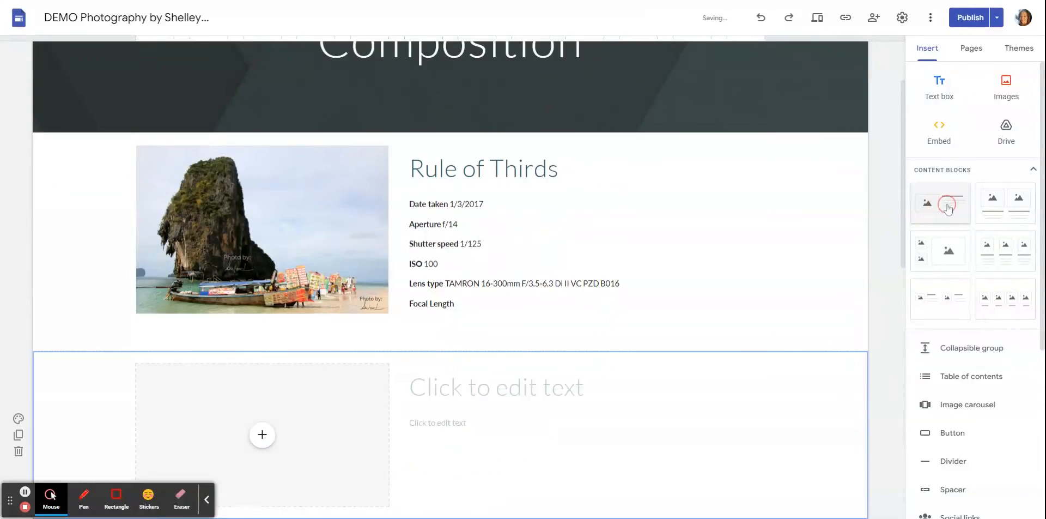
scroll(down, 3)
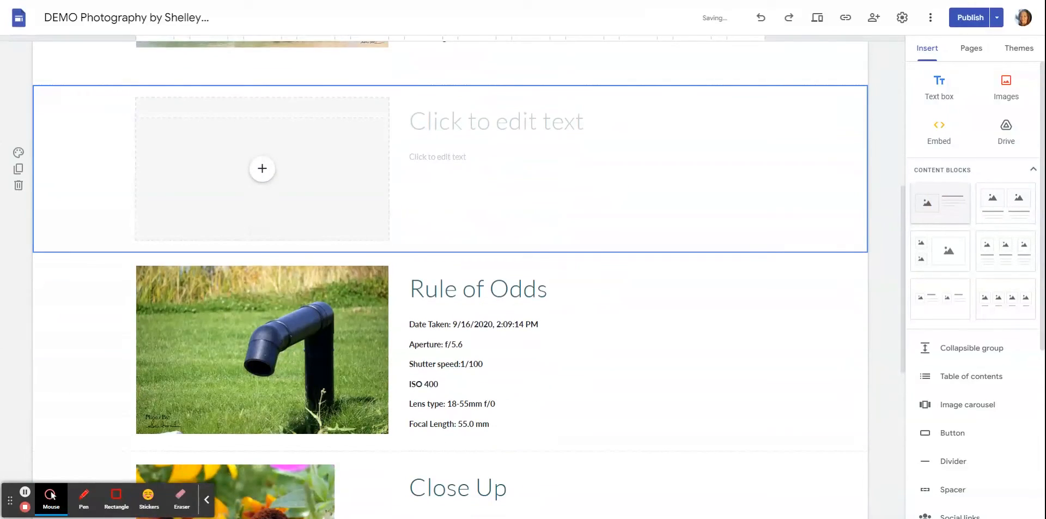
- Select the block's heading, text and photo placeholder, showing the Upload / Select image / From Drive choices
click(497, 121)
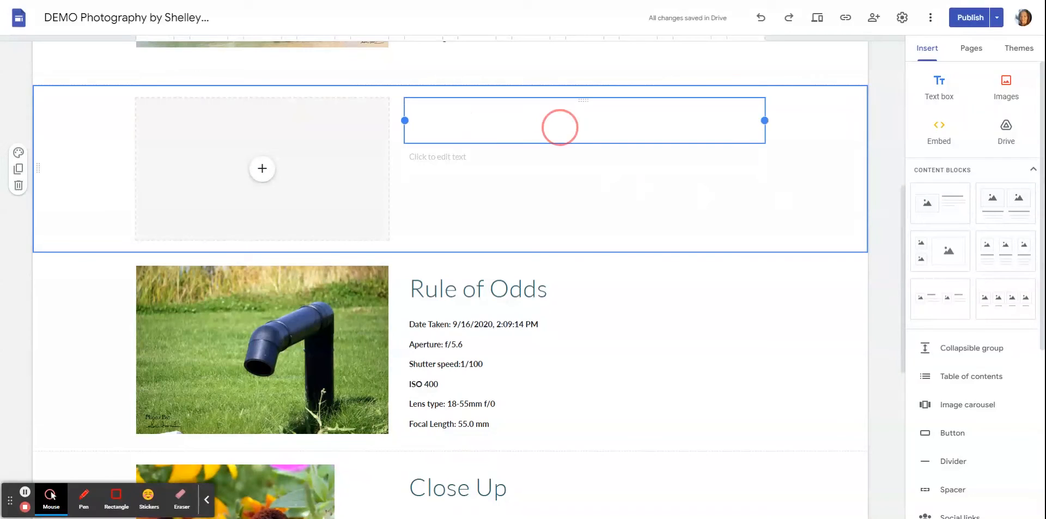
click(560, 126)
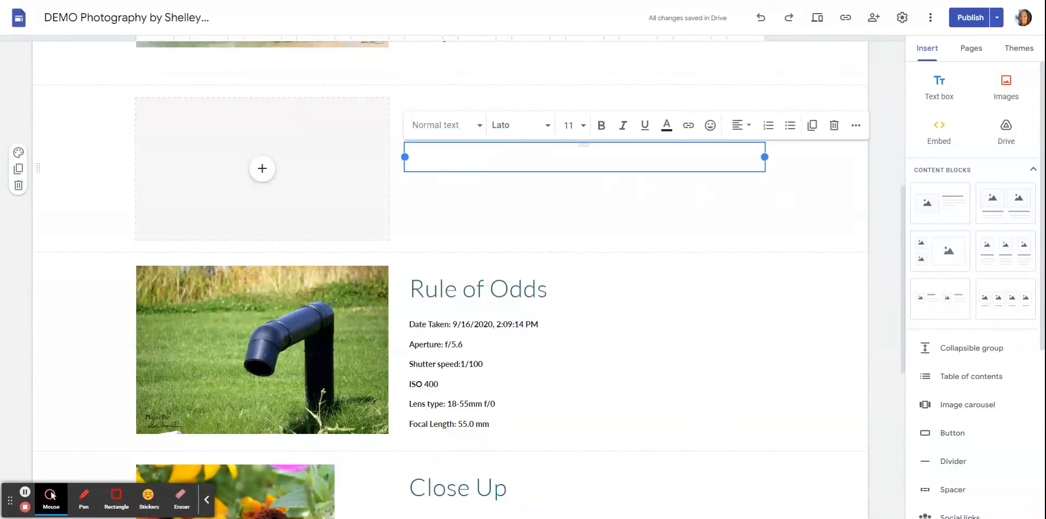
click(261, 167)
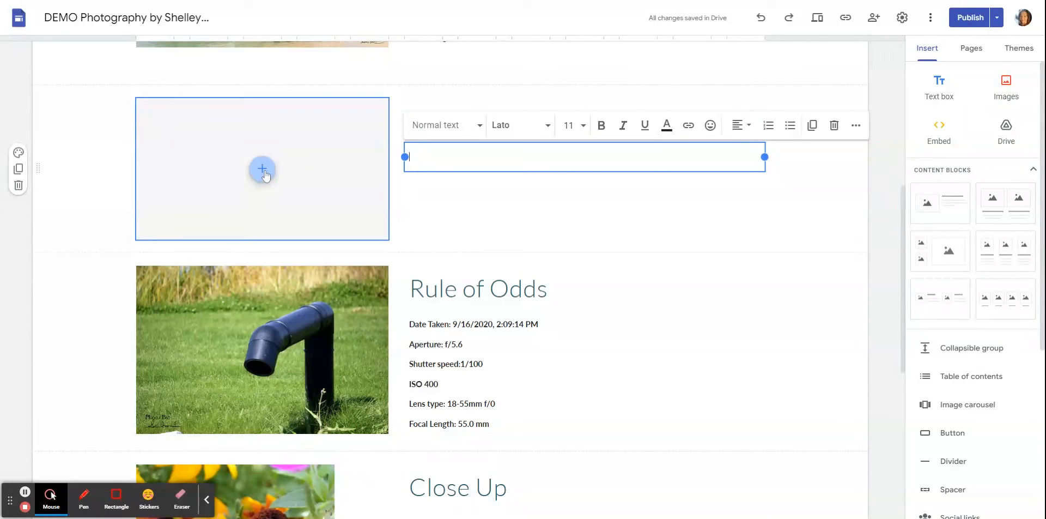
click(261, 168)
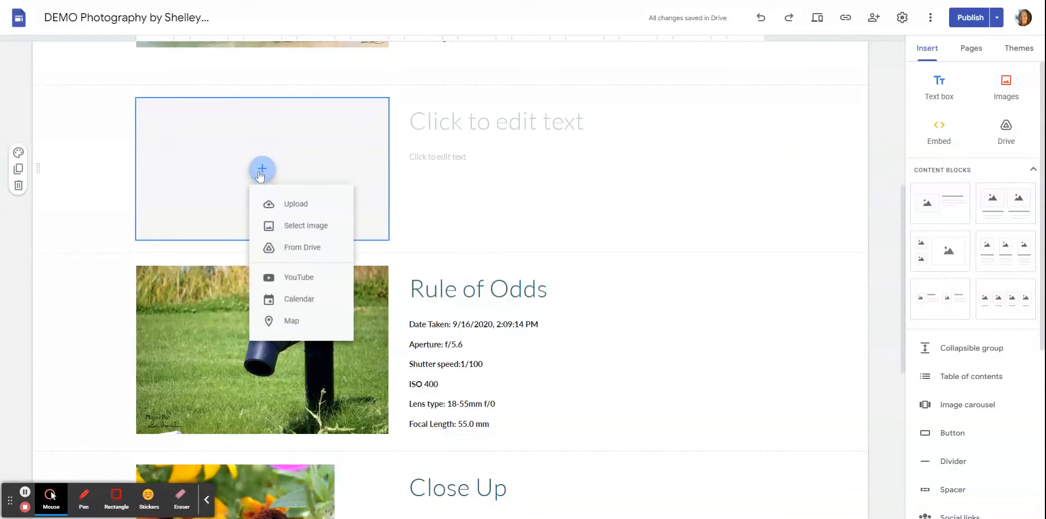
mouse_move(305, 224)
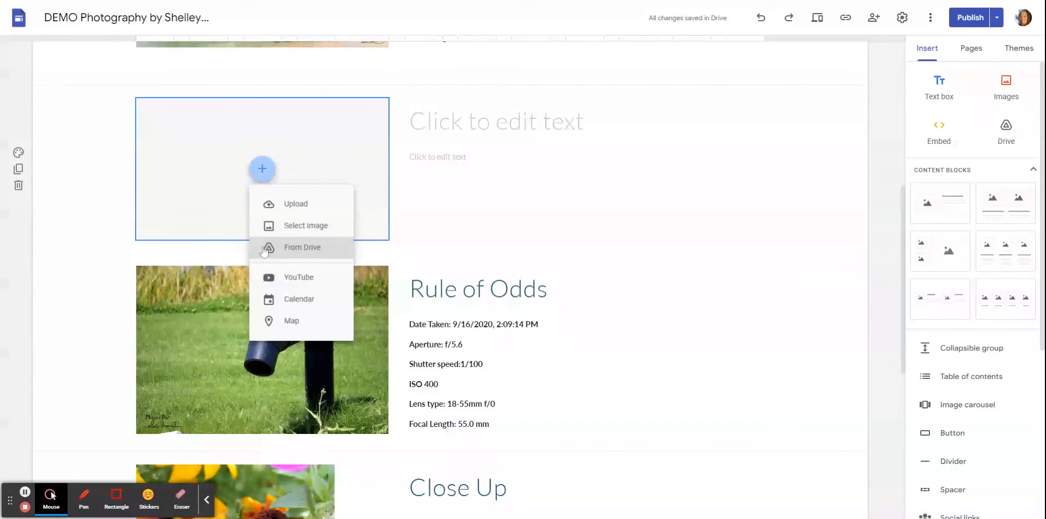
mouse_move(19, 185)
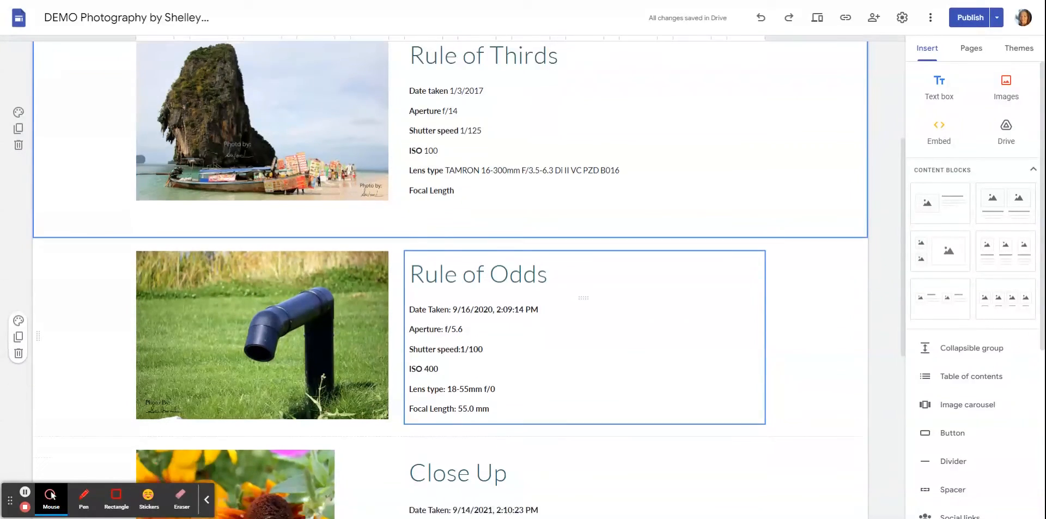
- Resize the Close Up flower photo through wide, tall and narrow crops
scroll(down, 3)
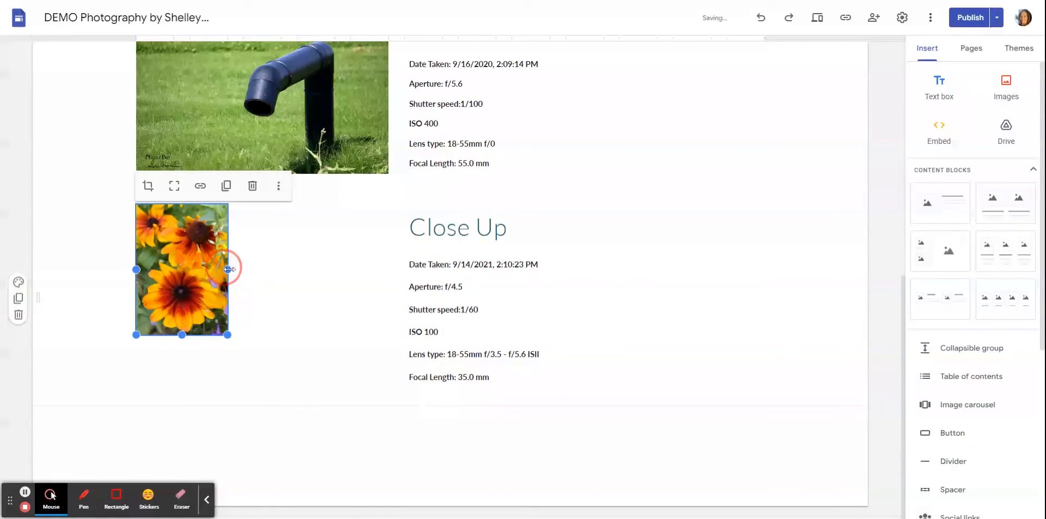
drag(229, 269, 389, 271)
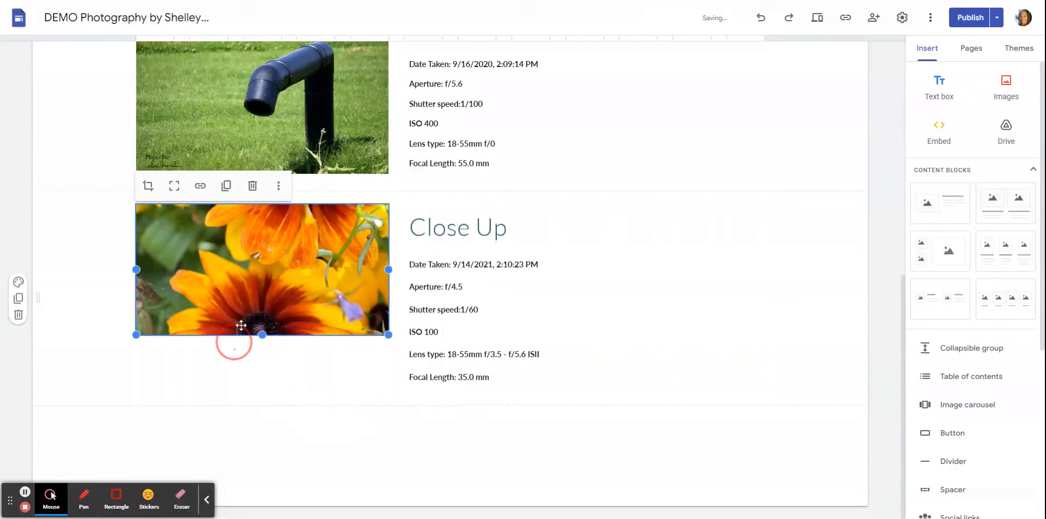
mouse_move(250, 260)
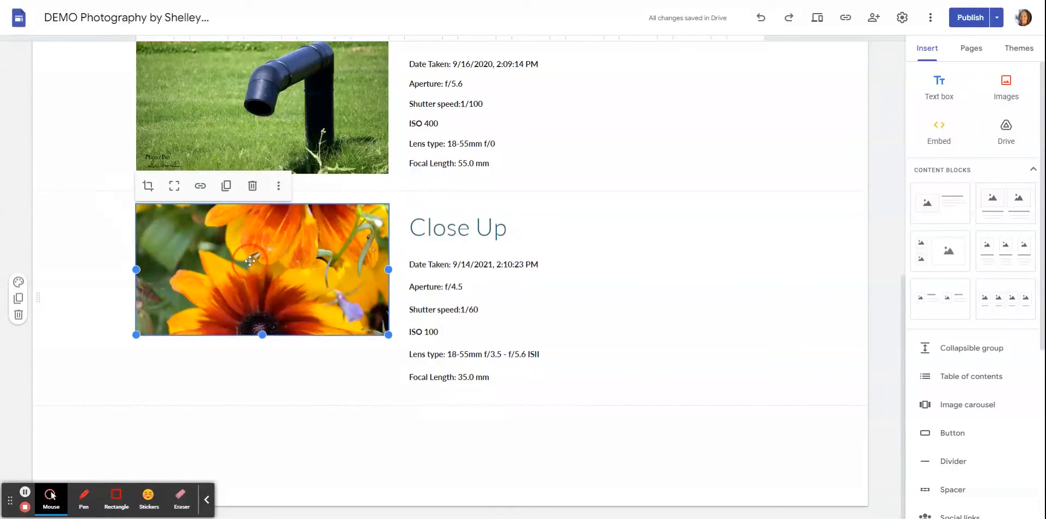
mouse_move(268, 282)
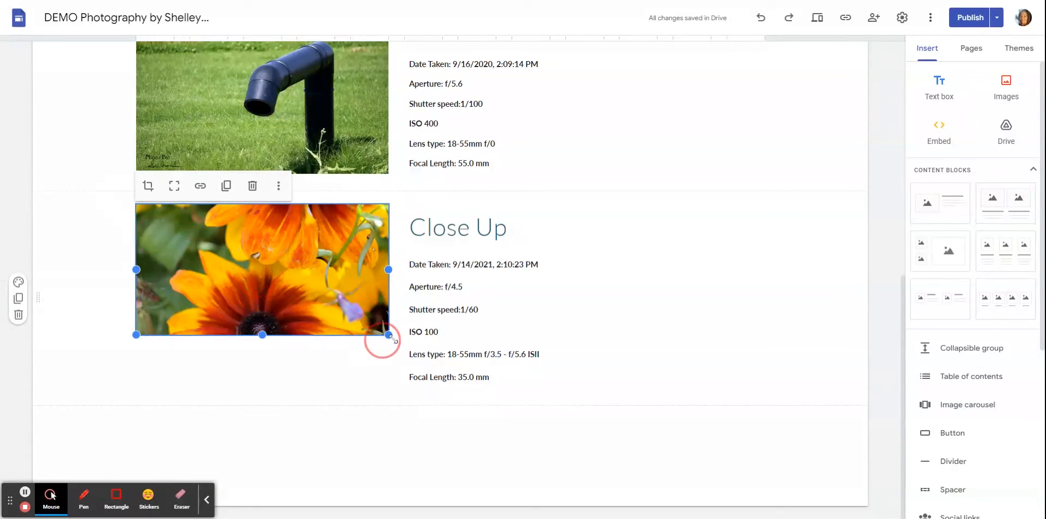
drag(389, 333, 389, 381)
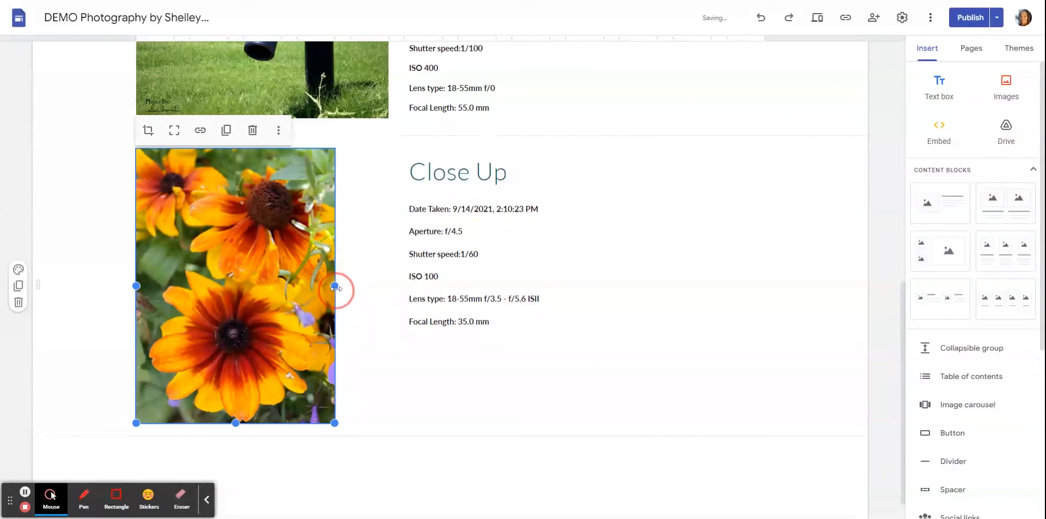
drag(336, 285, 243, 285)
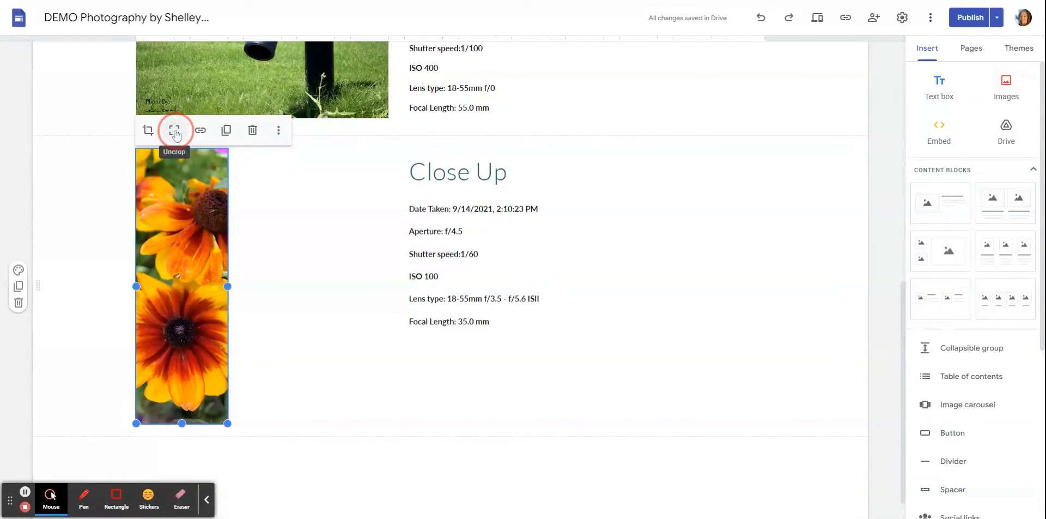
- Restore the photo's full uncropped picture and enlarge it to a tall size
click(175, 130)
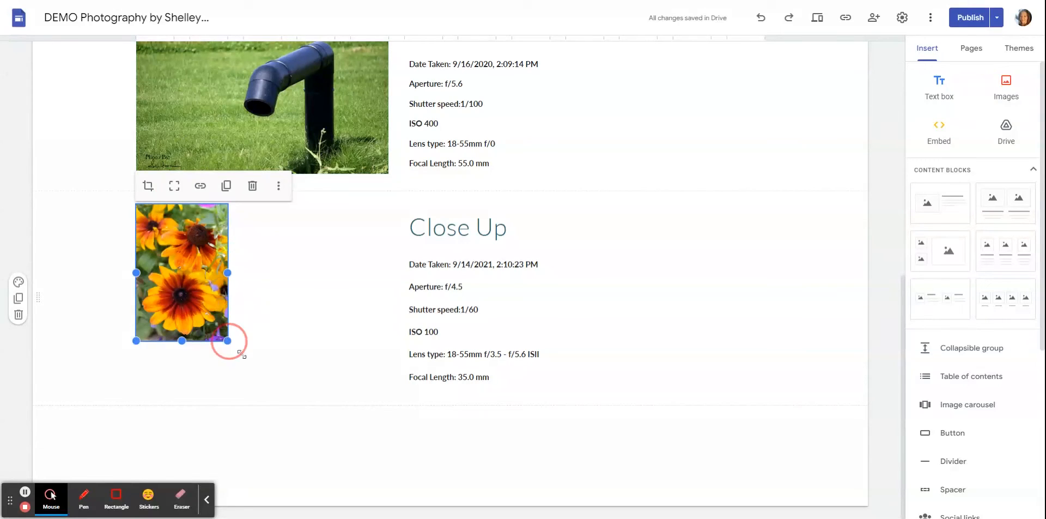
drag(227, 340, 346, 478)
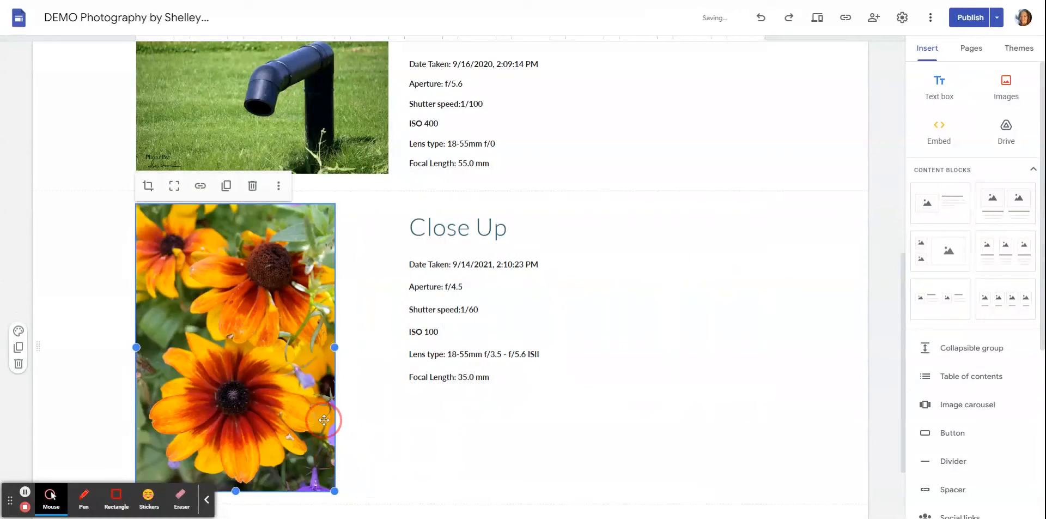
mouse_move(174, 185)
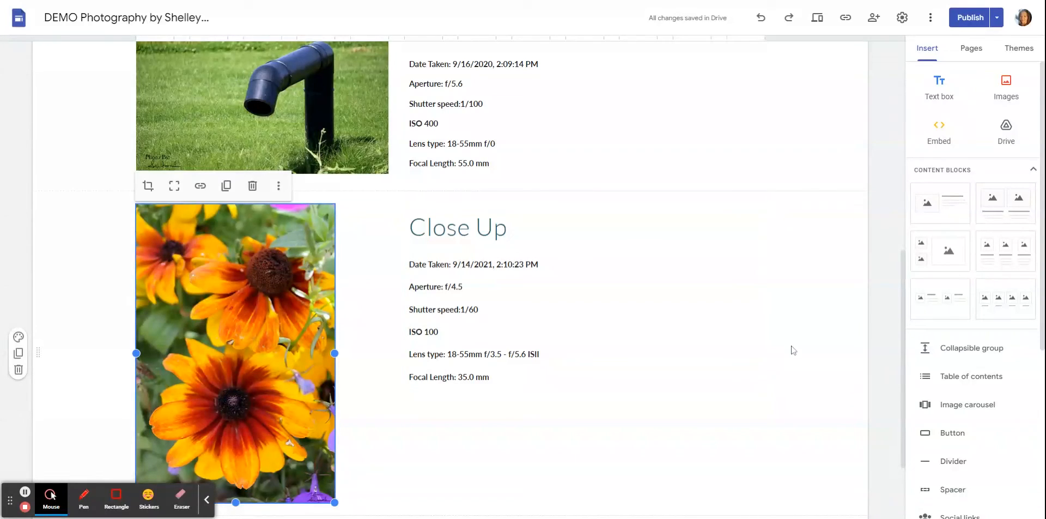
mouse_move(800, 342)
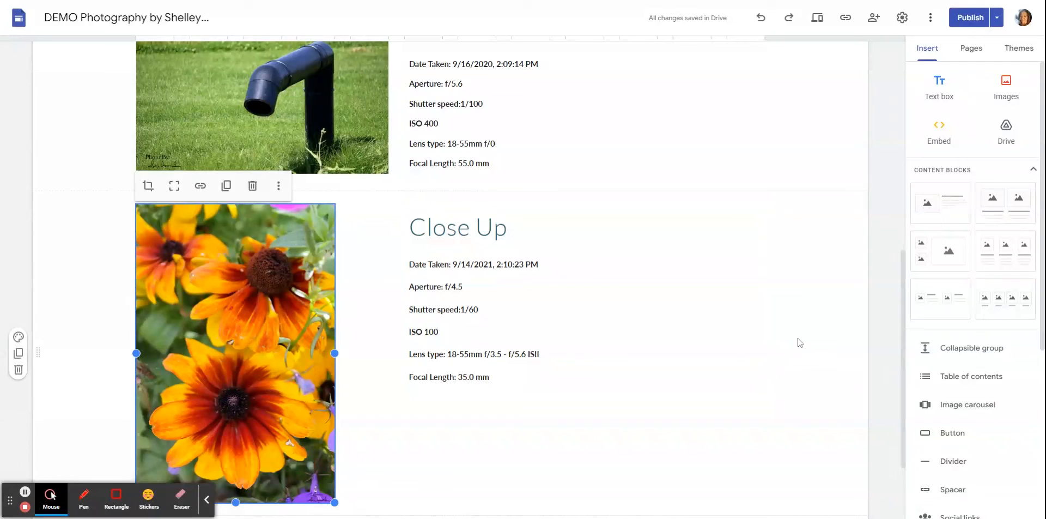
scroll(down, 3)
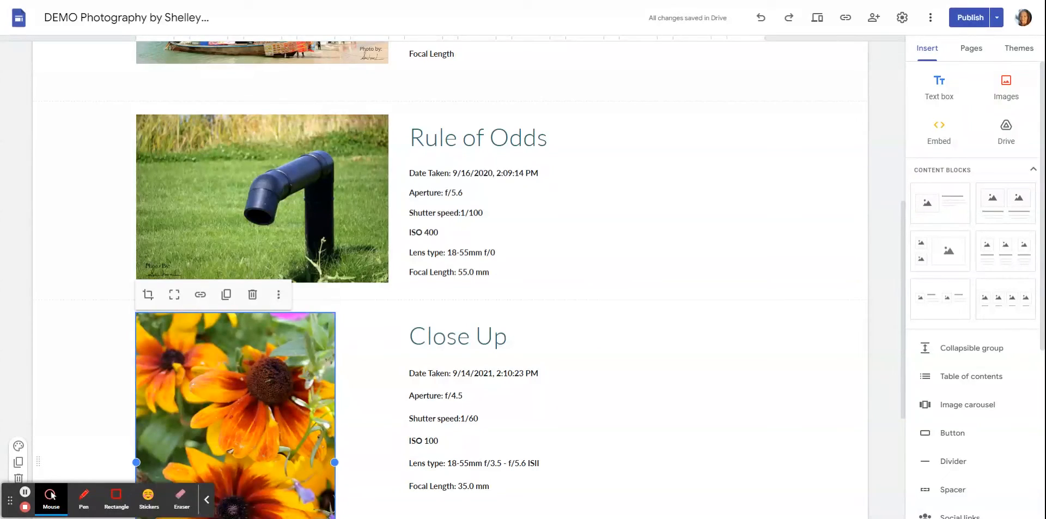
mouse_move(784, 336)
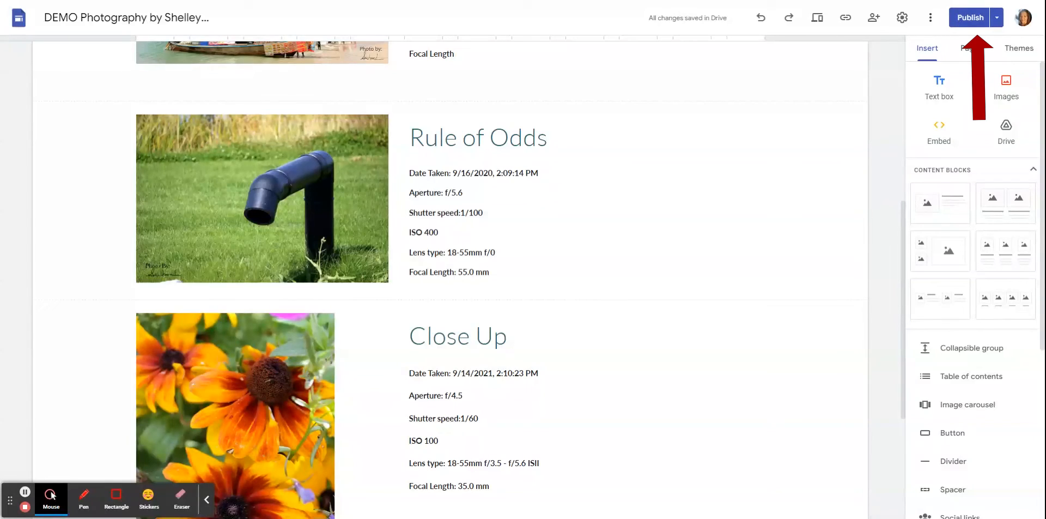
- Show the portfolio site's publishing options from the Publish dropdown
click(261, 197)
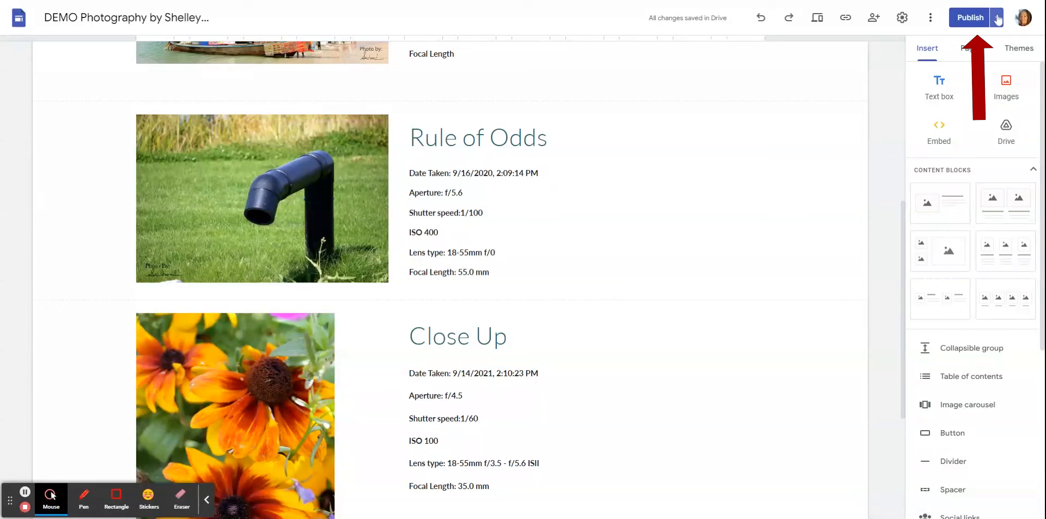
click(994, 18)
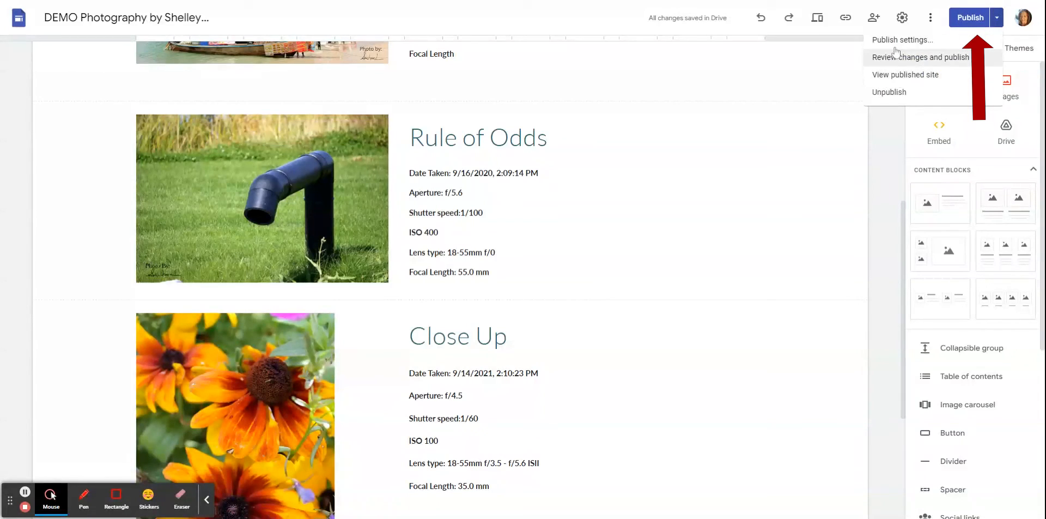
- Review the site's web address in Publish settings and cancel without saving
click(901, 39)
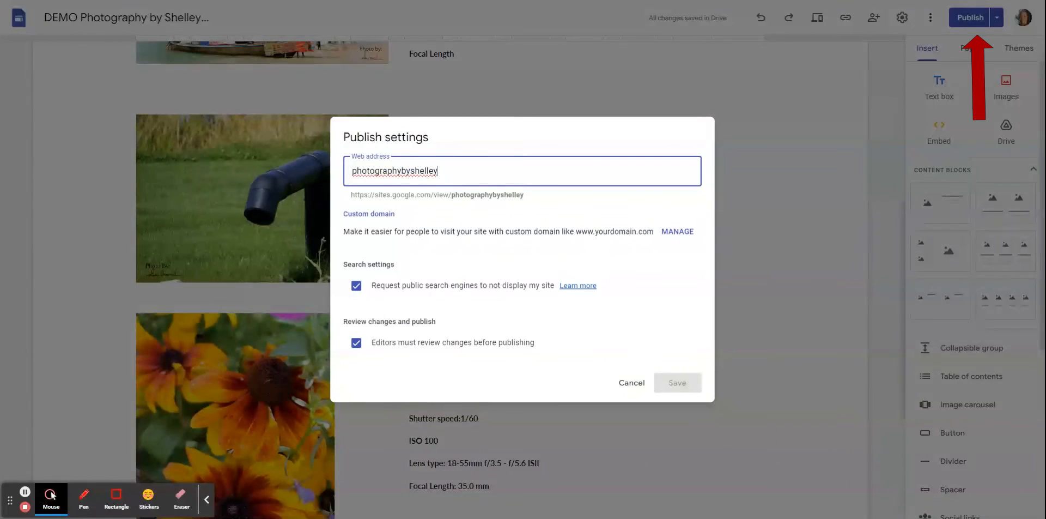
mouse_move(287, 128)
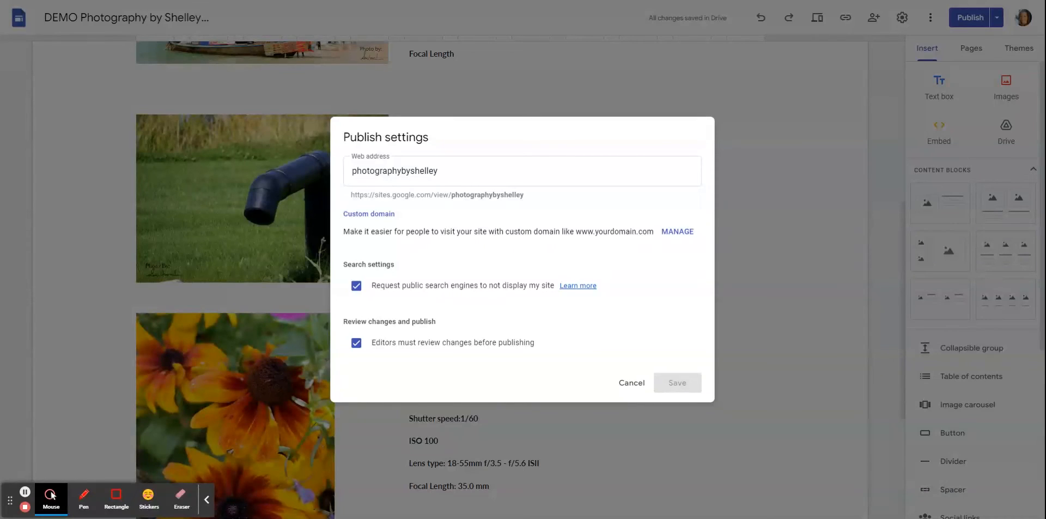
click(522, 170)
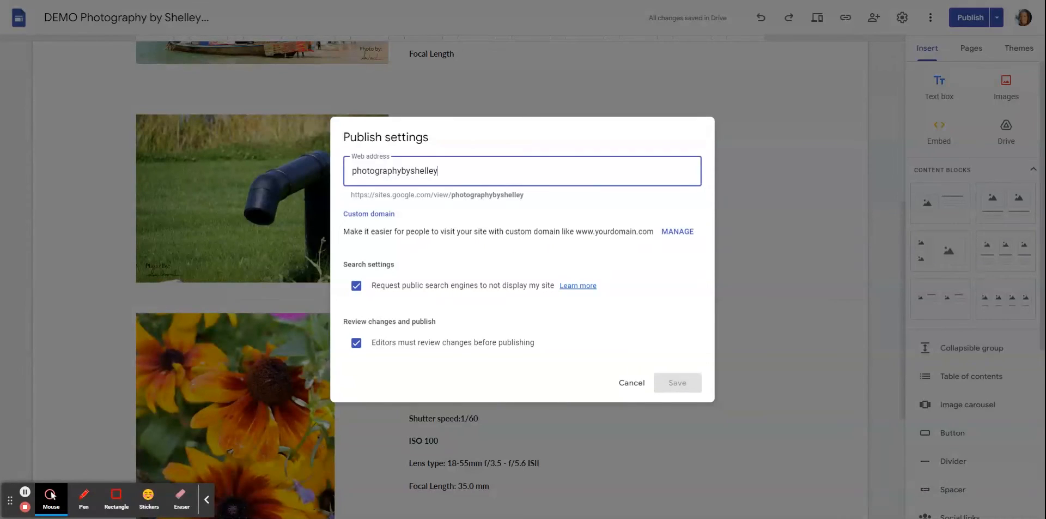
mouse_move(632, 390)
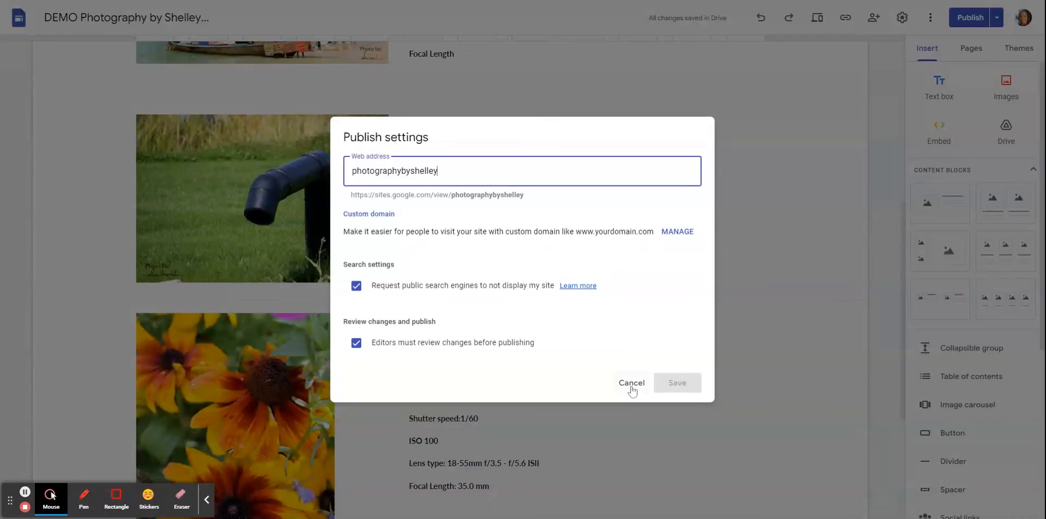
click(631, 383)
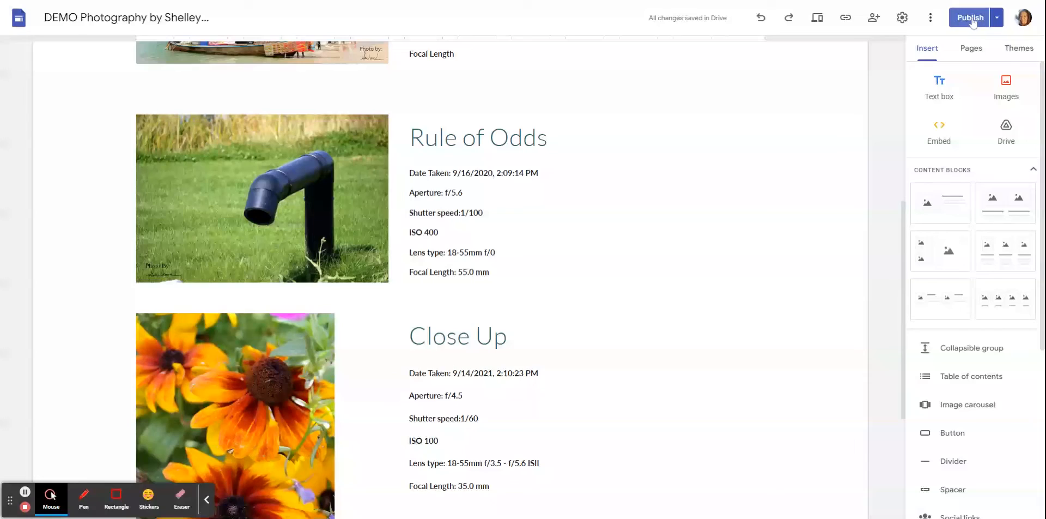
- Review unpublished changes (none found) and return to editing the Composition page
click(969, 18)
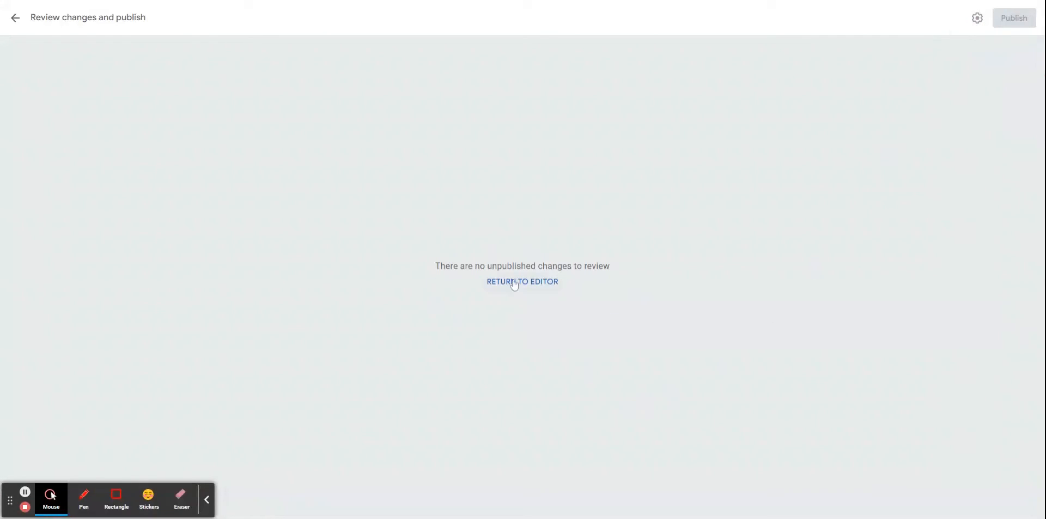
mouse_move(540, 290)
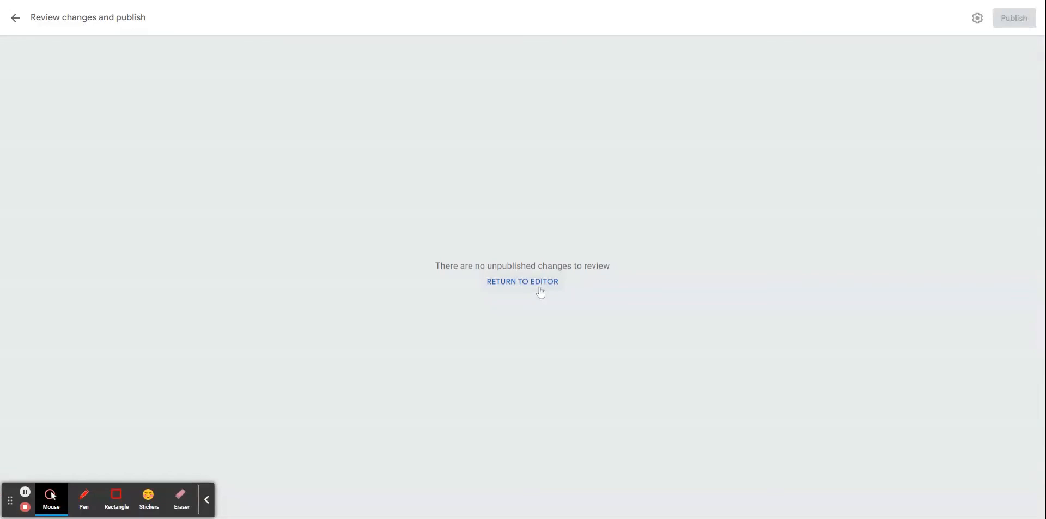
mouse_move(345, 263)
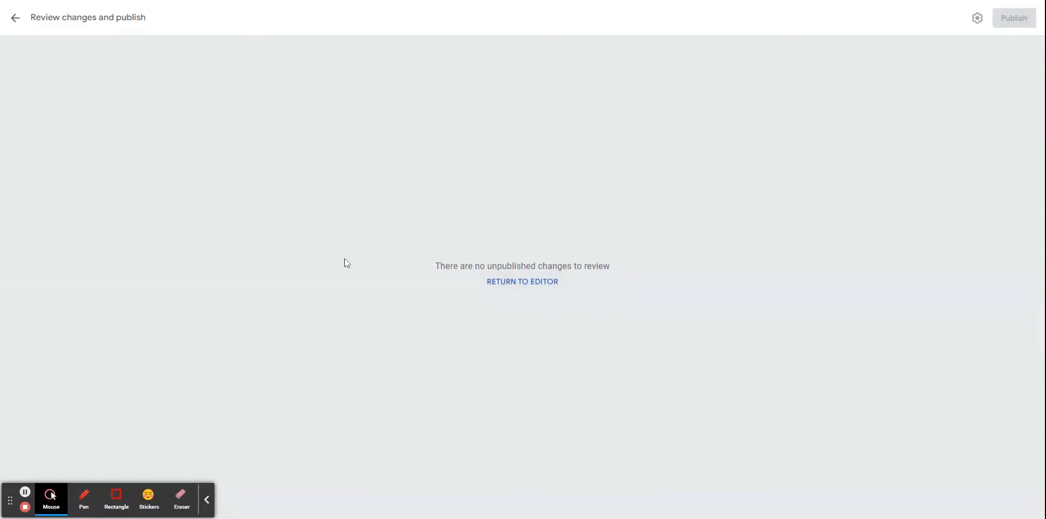
mouse_move(96, 187)
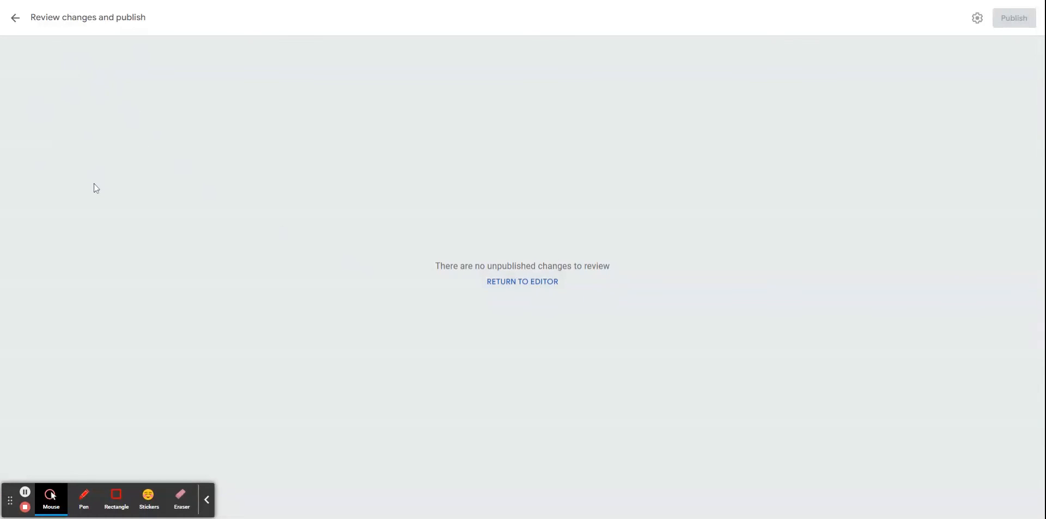
mouse_move(97, 187)
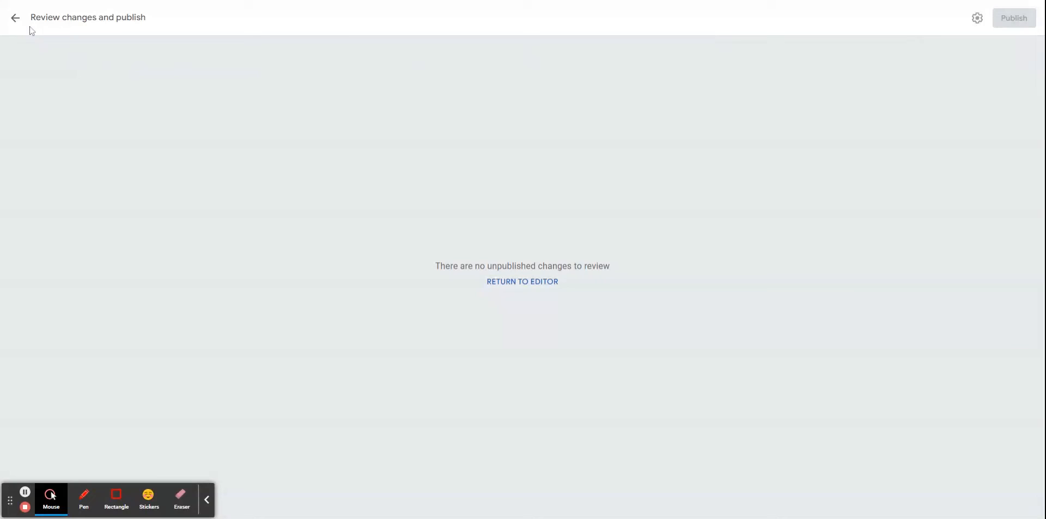
mouse_move(15, 17)
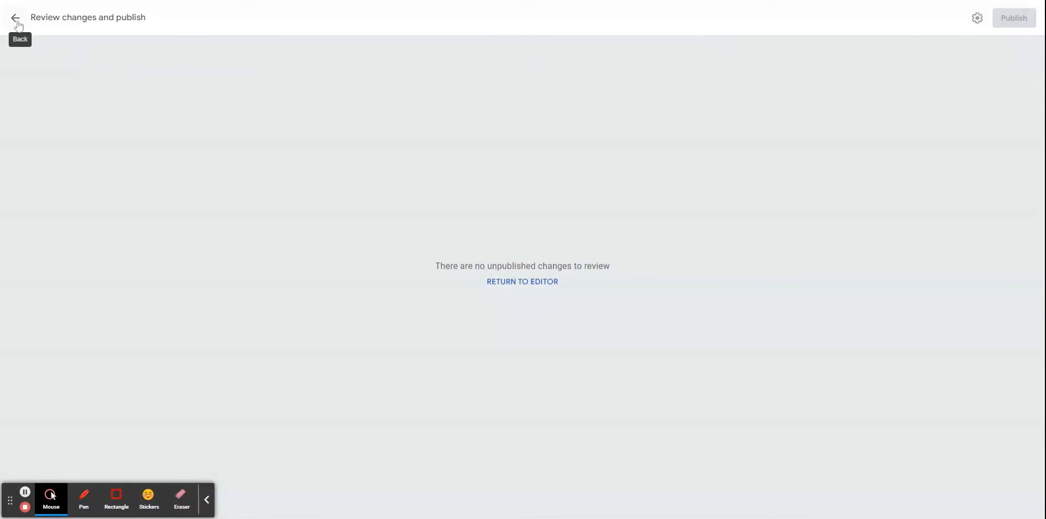
click(15, 17)
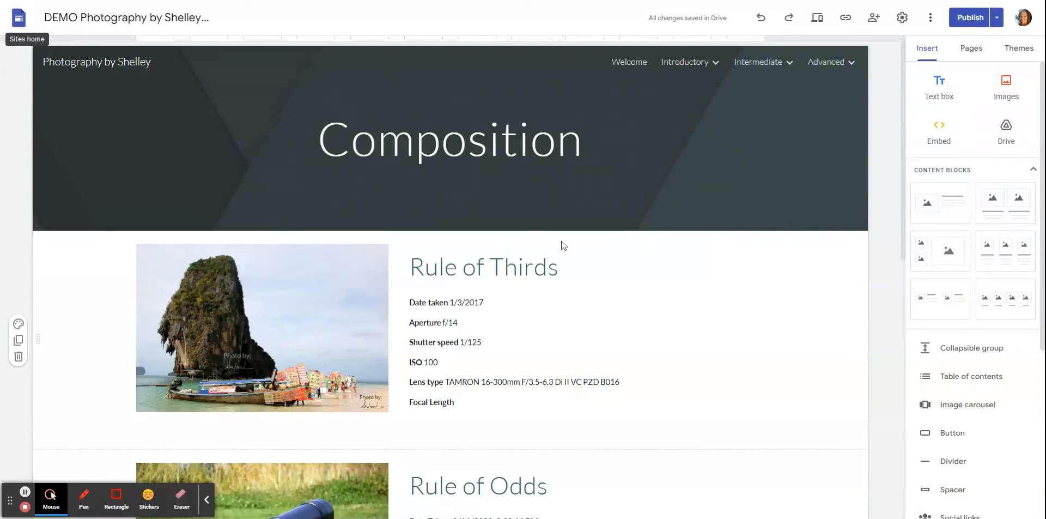
click(449, 138)
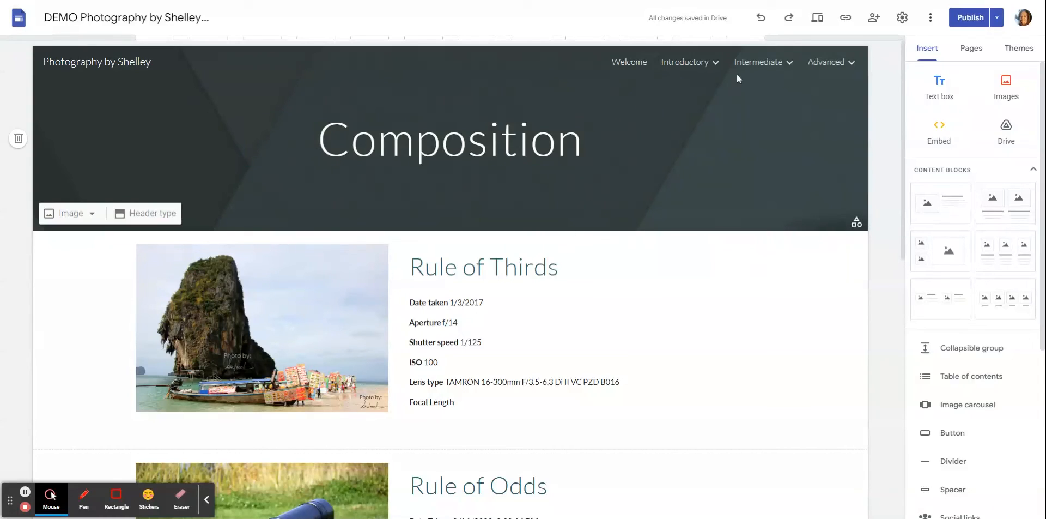
mouse_move(816, 18)
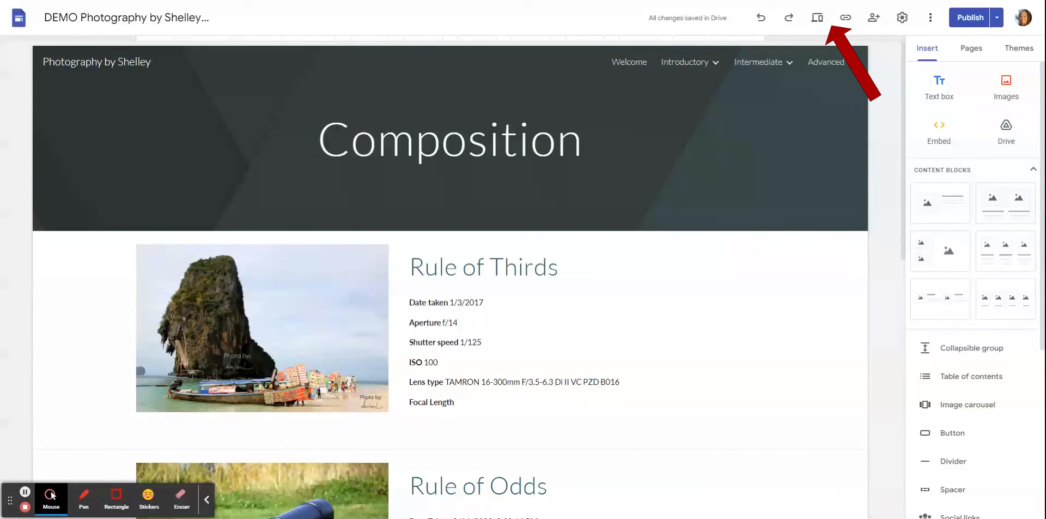
mouse_move(815, 17)
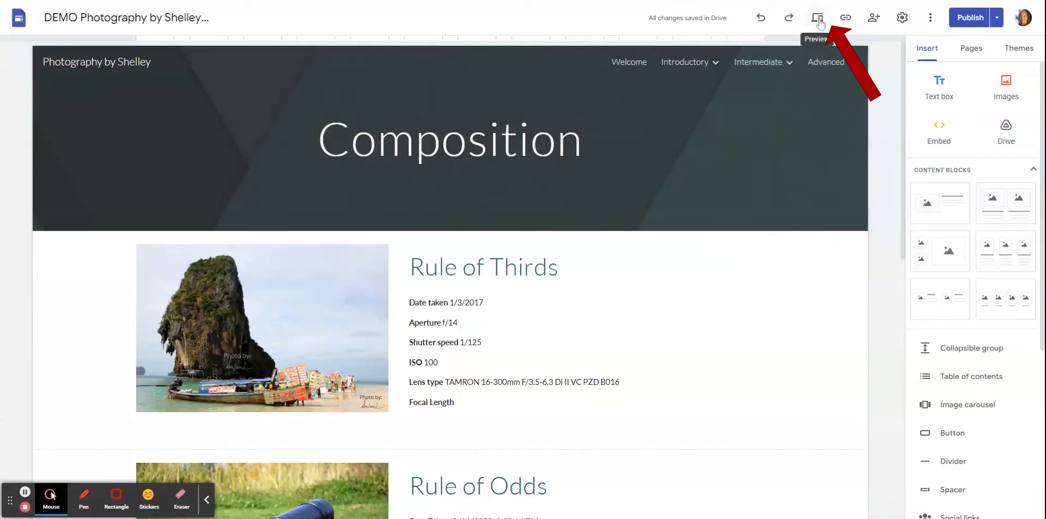
click(816, 18)
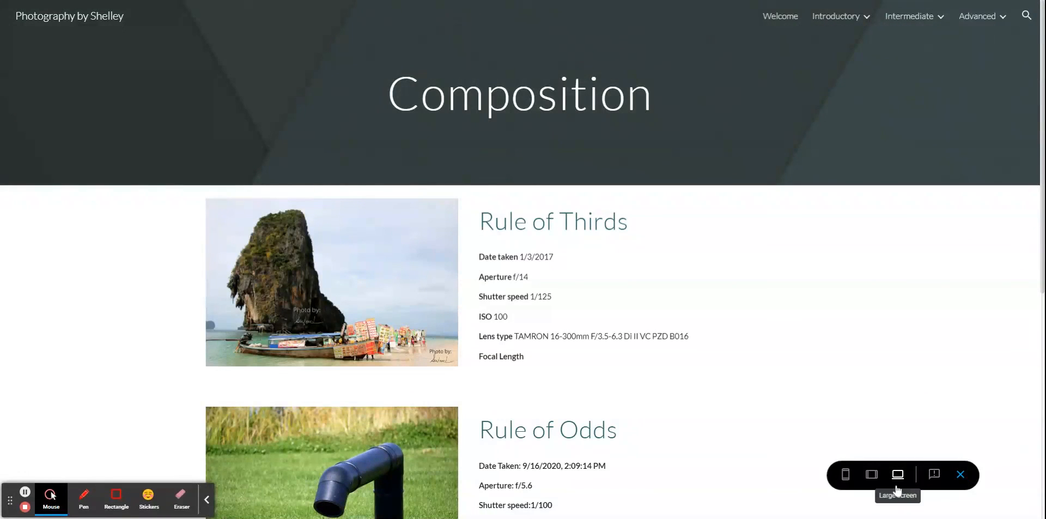
mouse_move(900, 503)
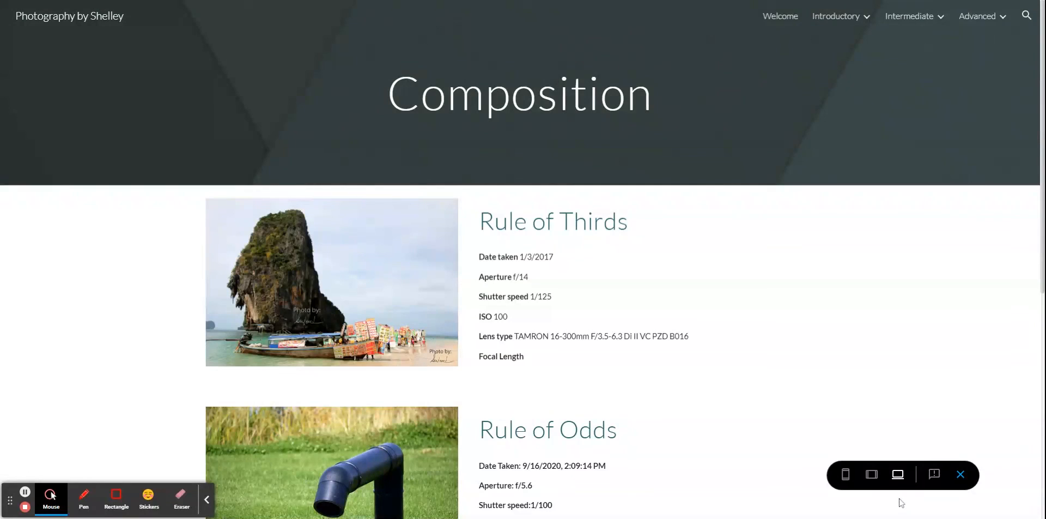
mouse_move(872, 474)
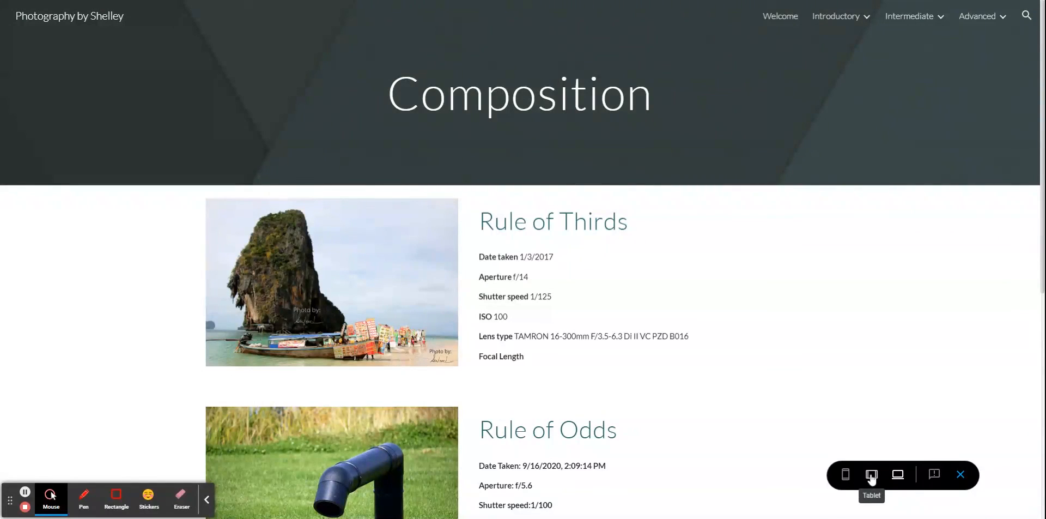
click(872, 474)
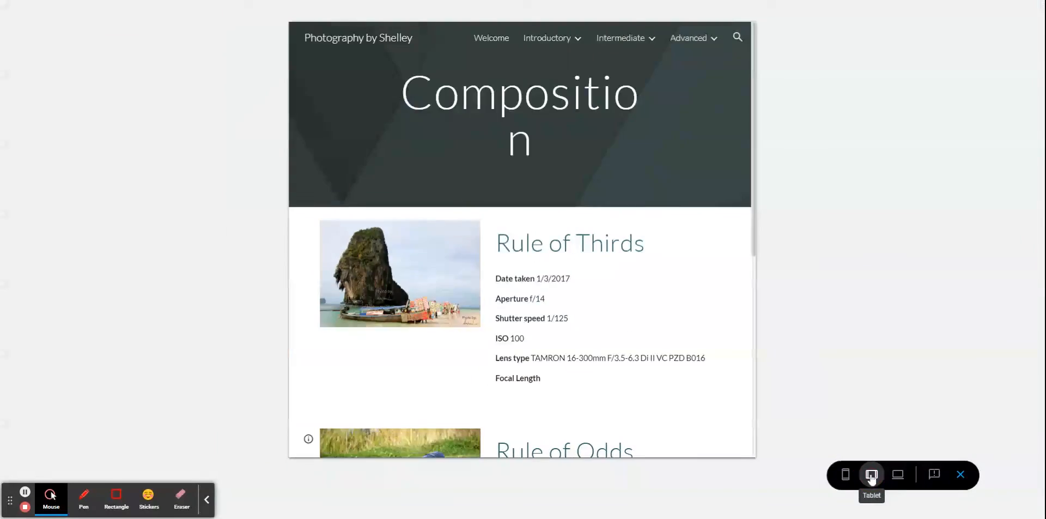
click(872, 474)
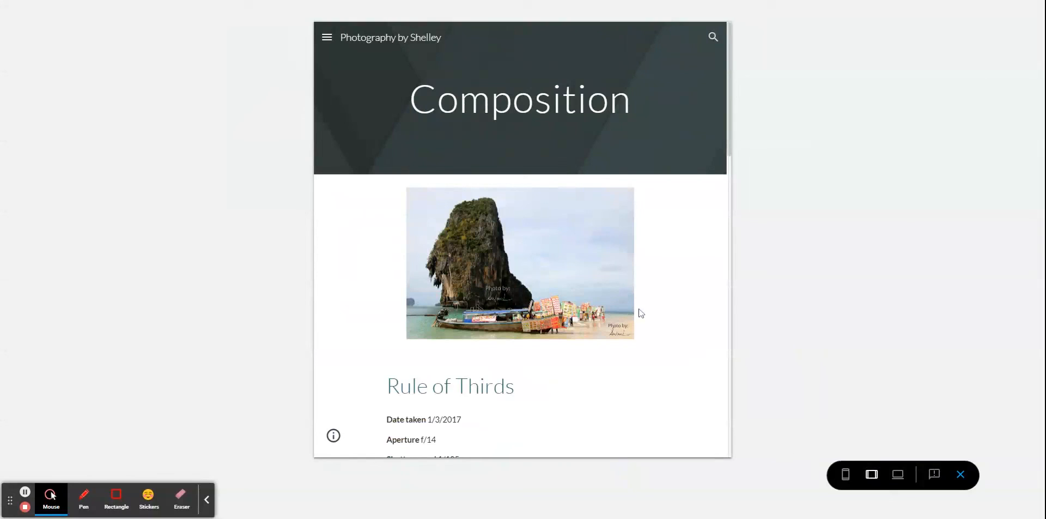
scroll(down, 3)
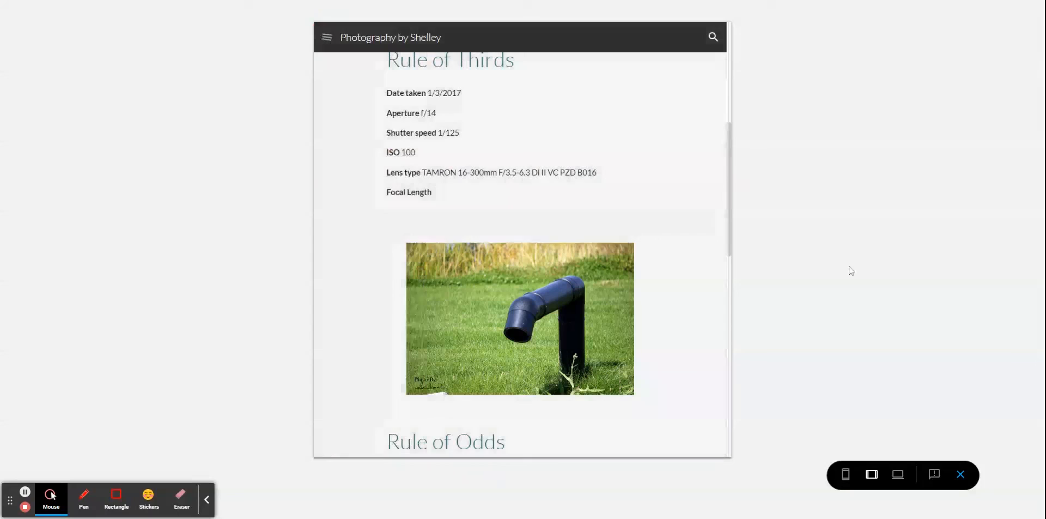
click(844, 474)
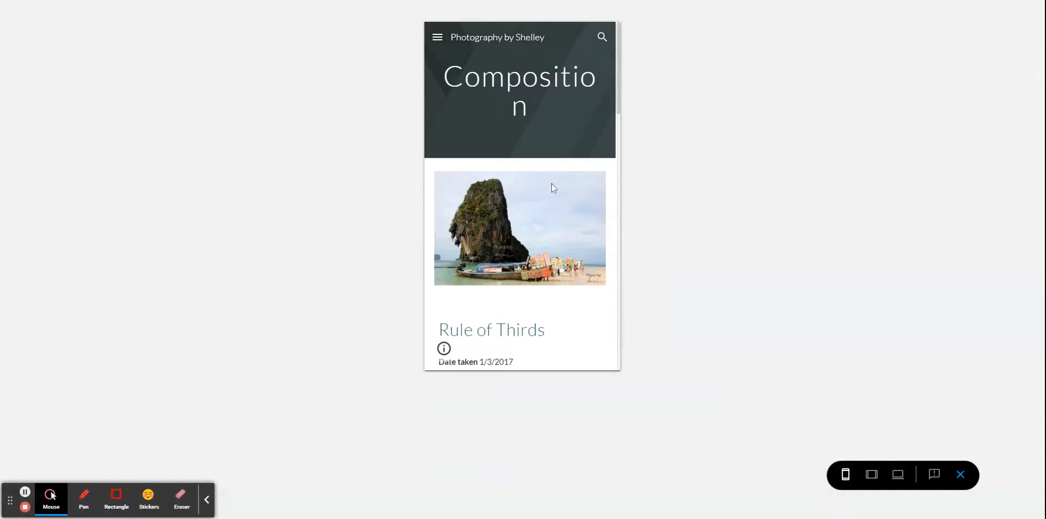
scroll(down, 3)
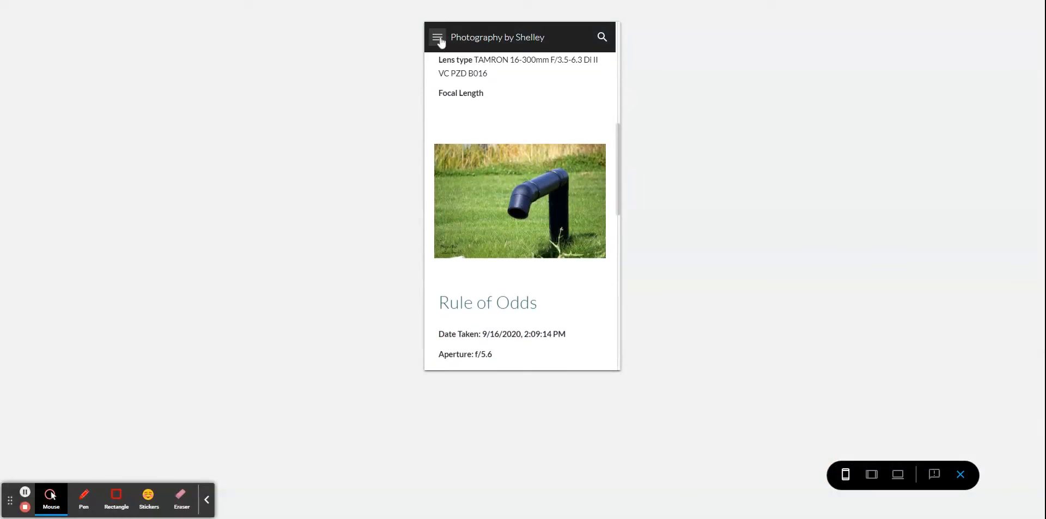
mouse_move(1031, 434)
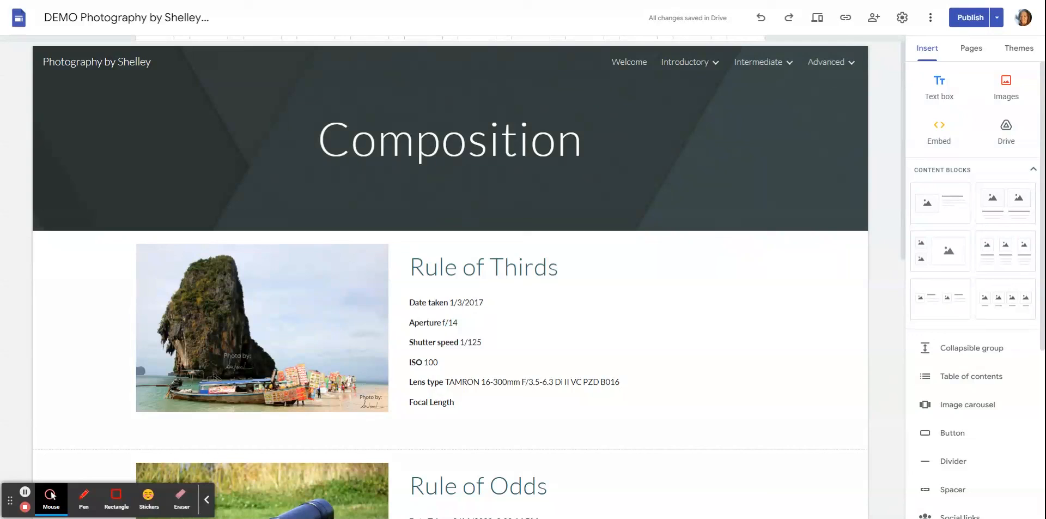
- Select Welcome in the site navigation to edit the home page
click(447, 138)
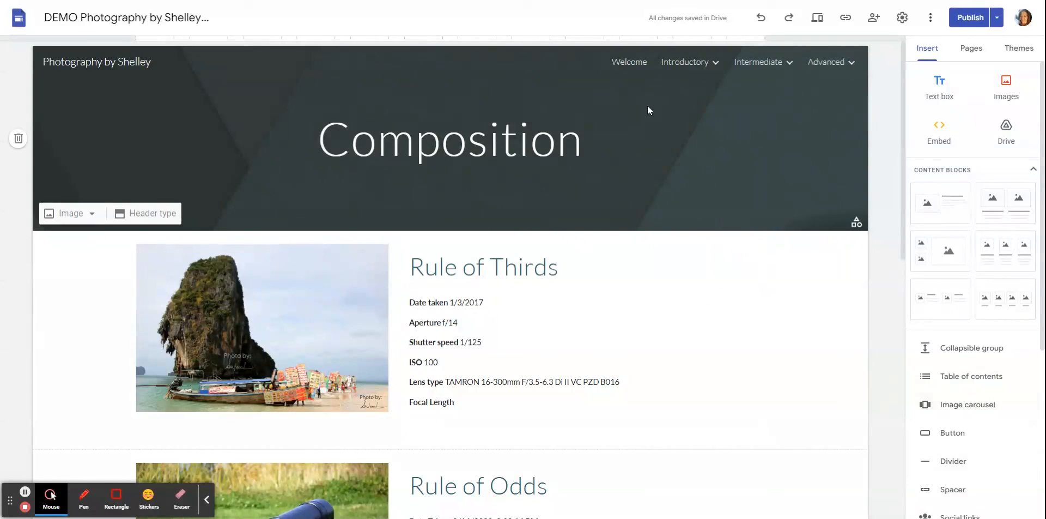
click(628, 61)
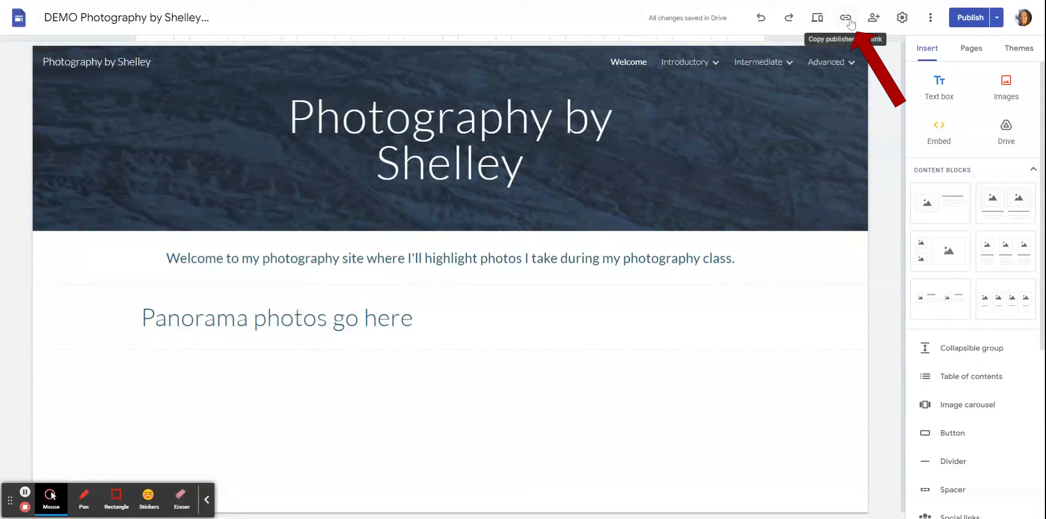
mouse_move(846, 17)
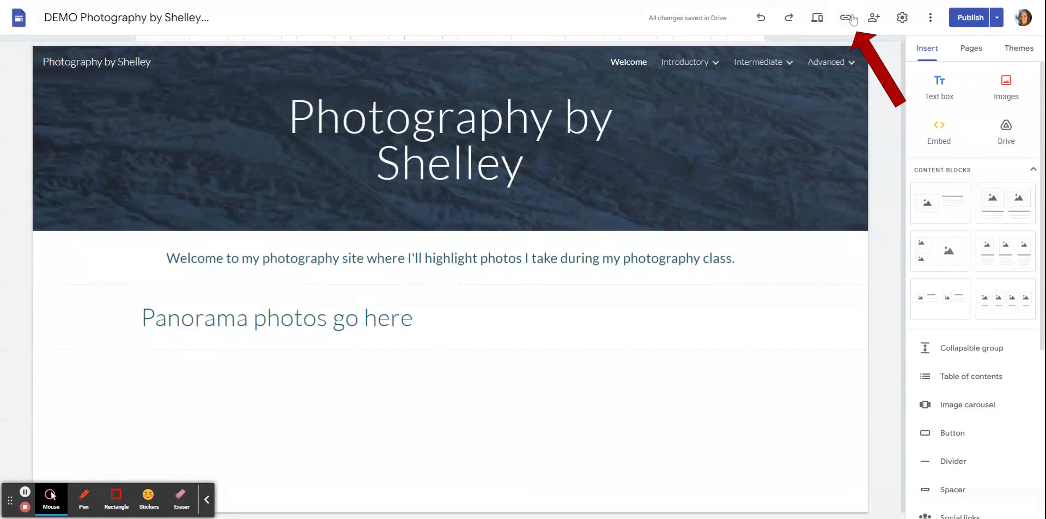
- Copy the published site link from the toolbar dialog for sharing
click(848, 17)
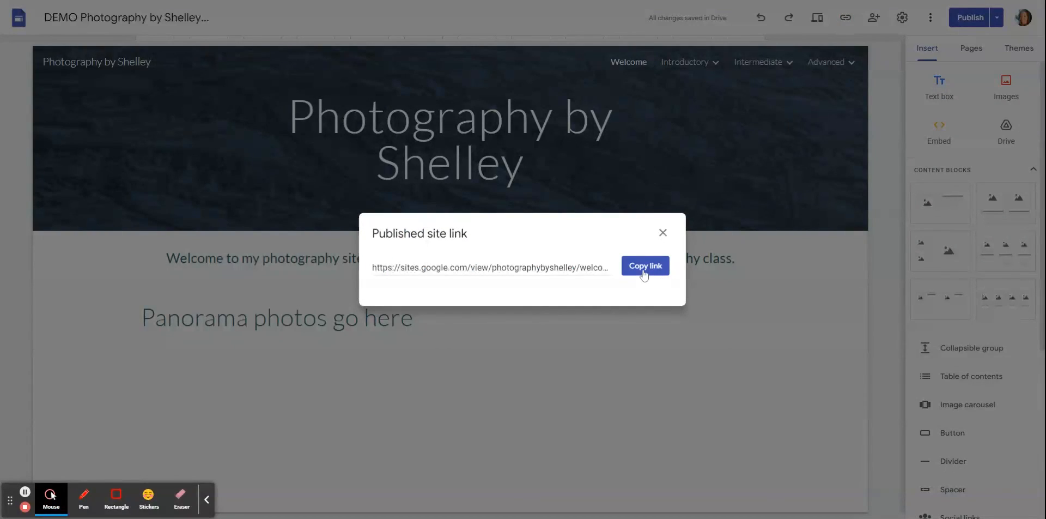
click(644, 265)
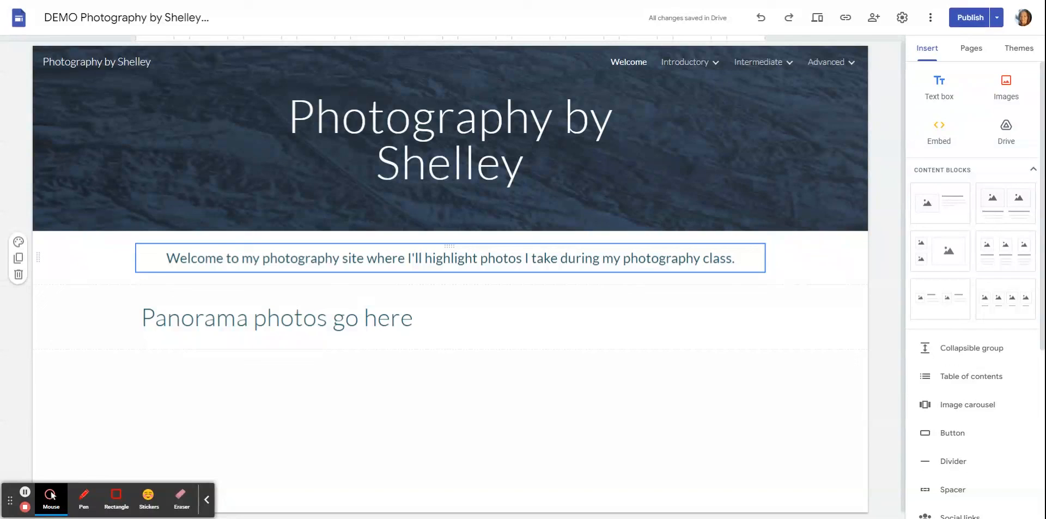
click(450, 134)
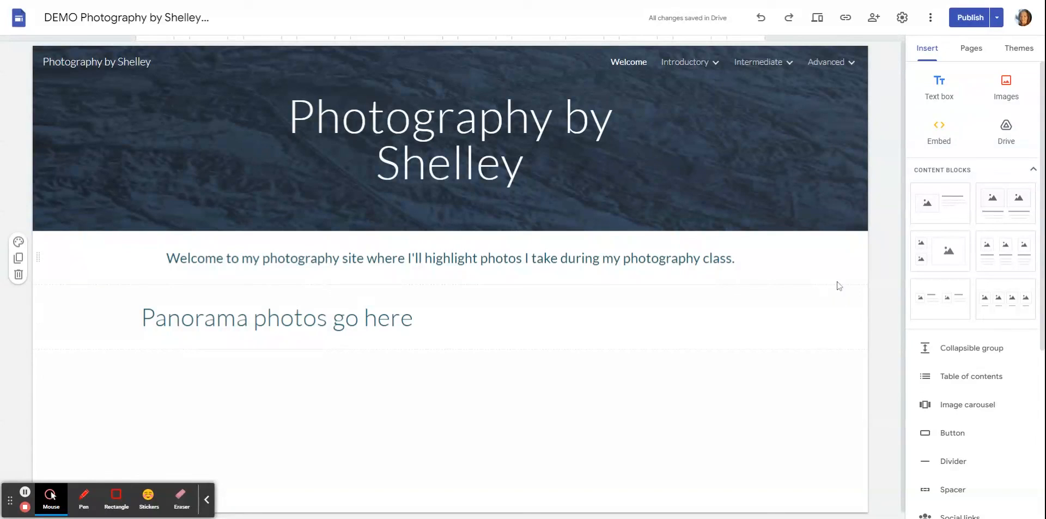
click(450, 137)
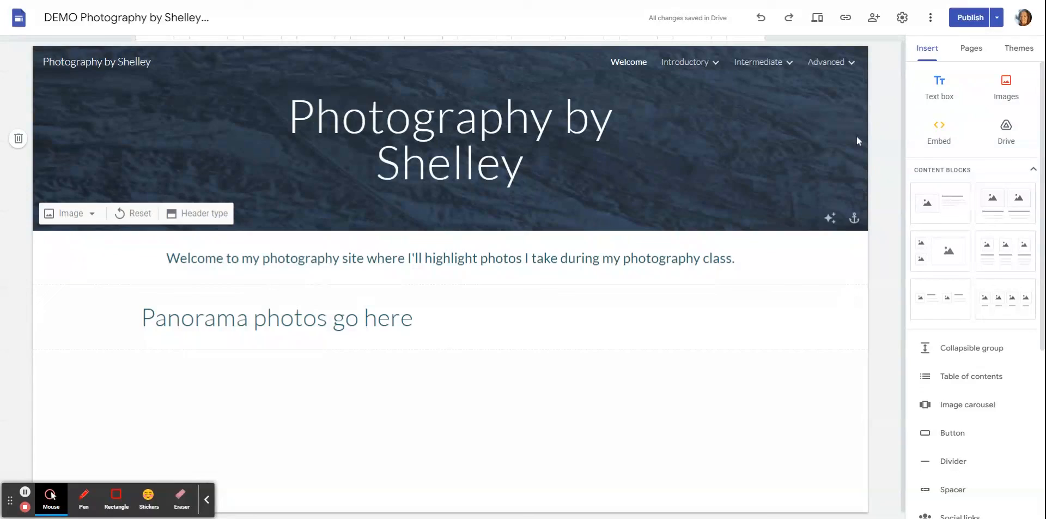
mouse_move(874, 18)
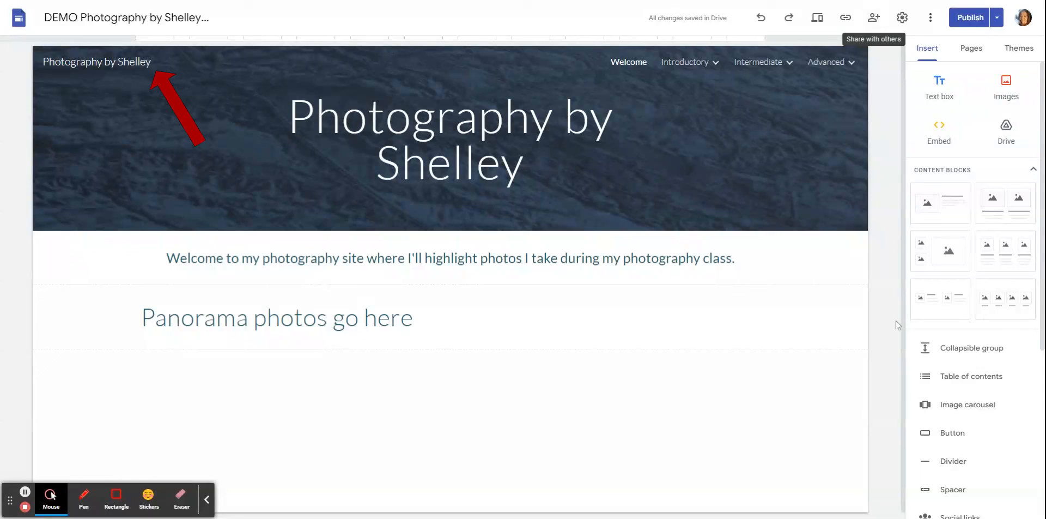
mouse_move(830, 367)
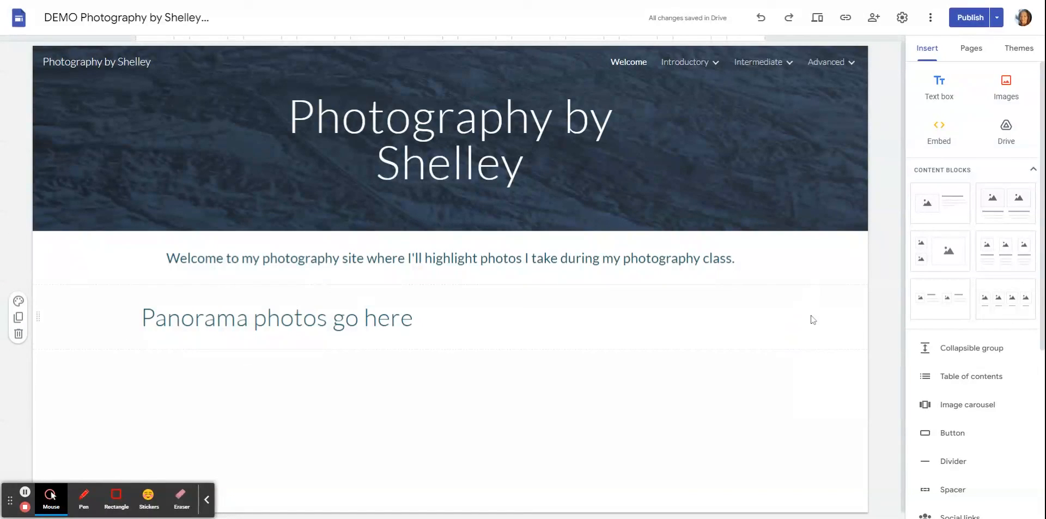
mouse_move(806, 336)
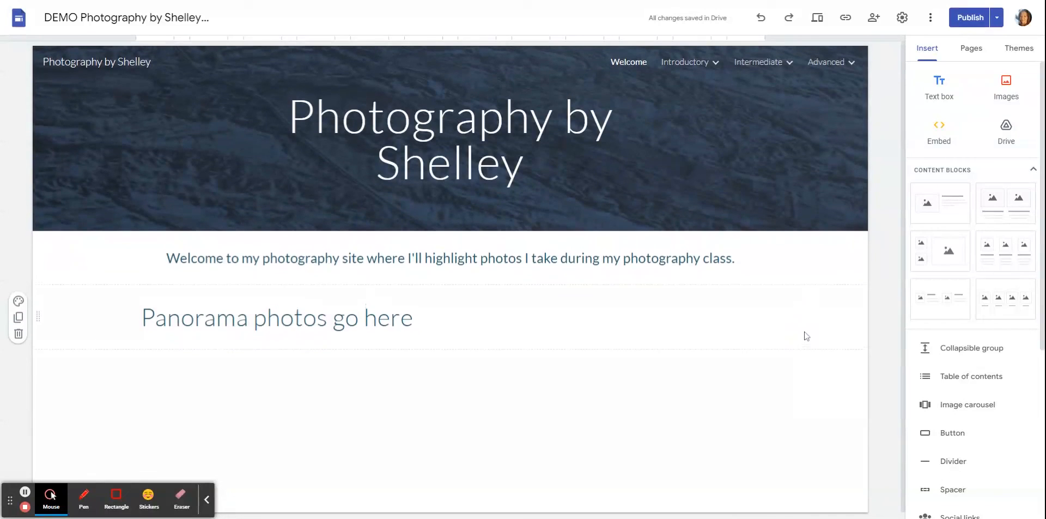